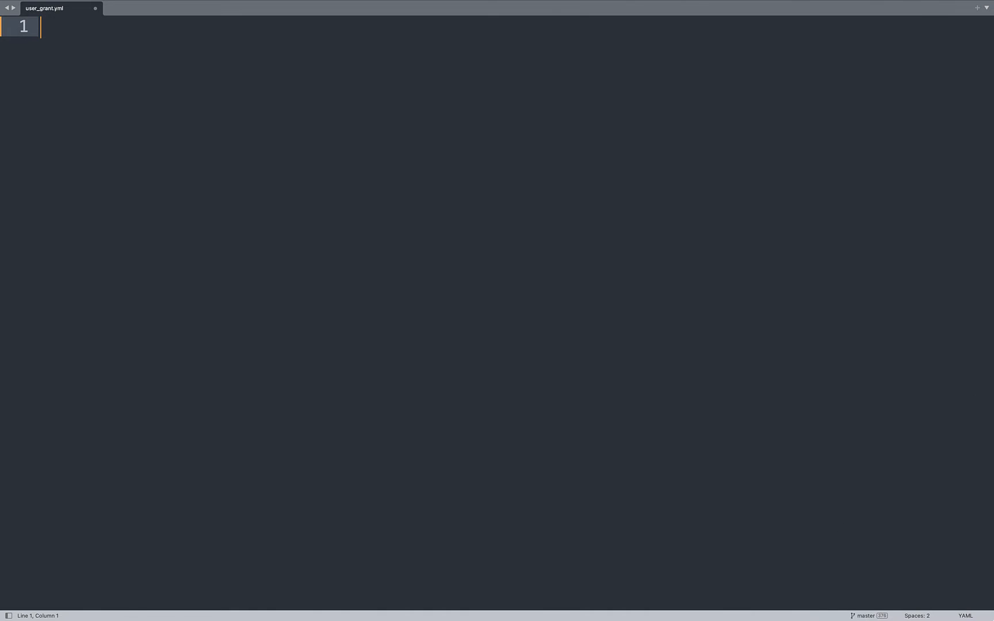
Write the YAML header and a play named 'postgresql demo' on hosts: all, starting vars.
type("--")
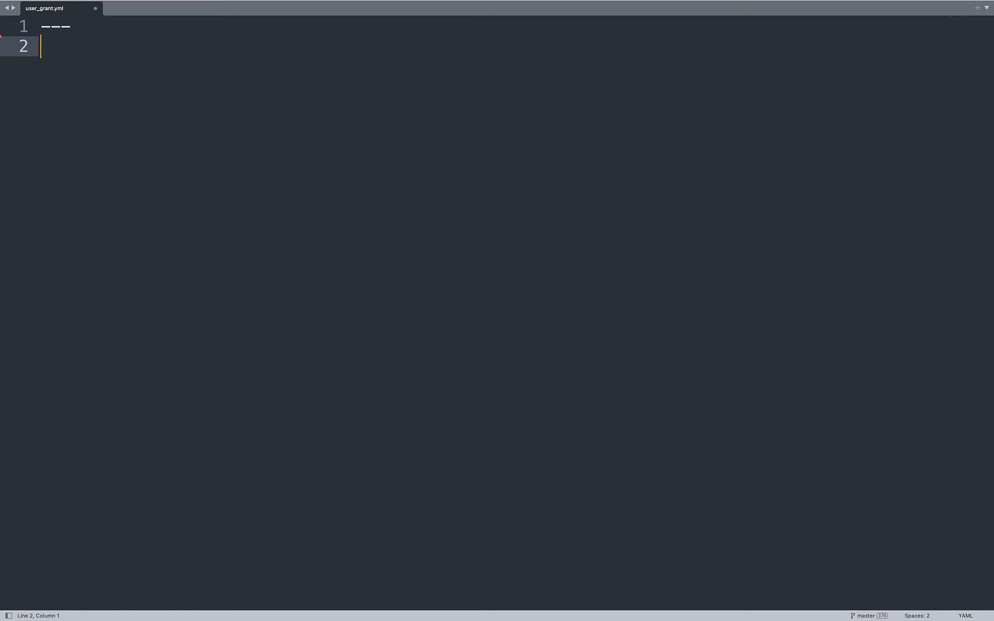
type("- na")
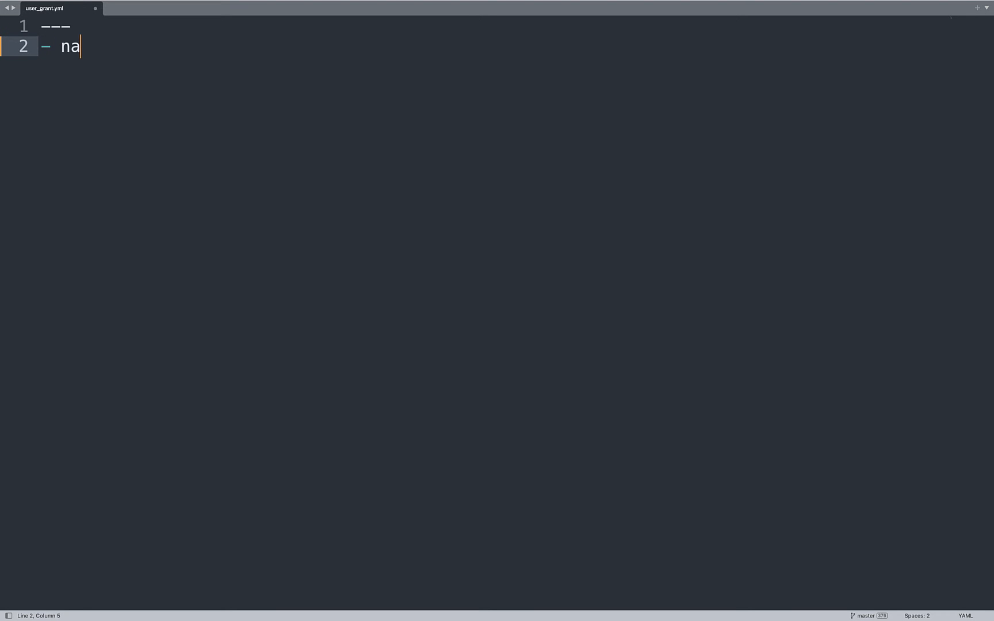
type("me:")
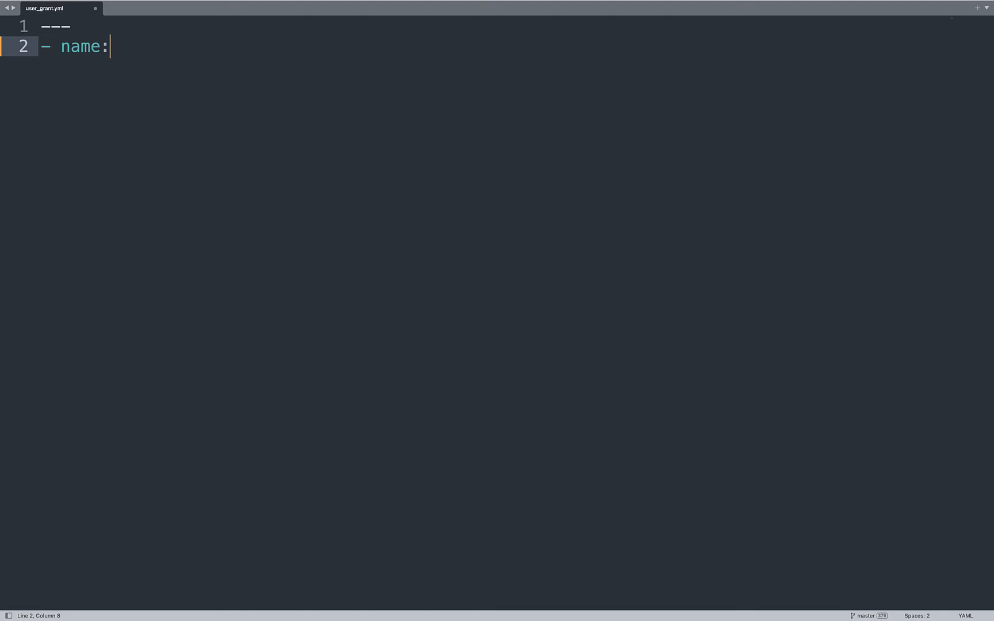
type("post")
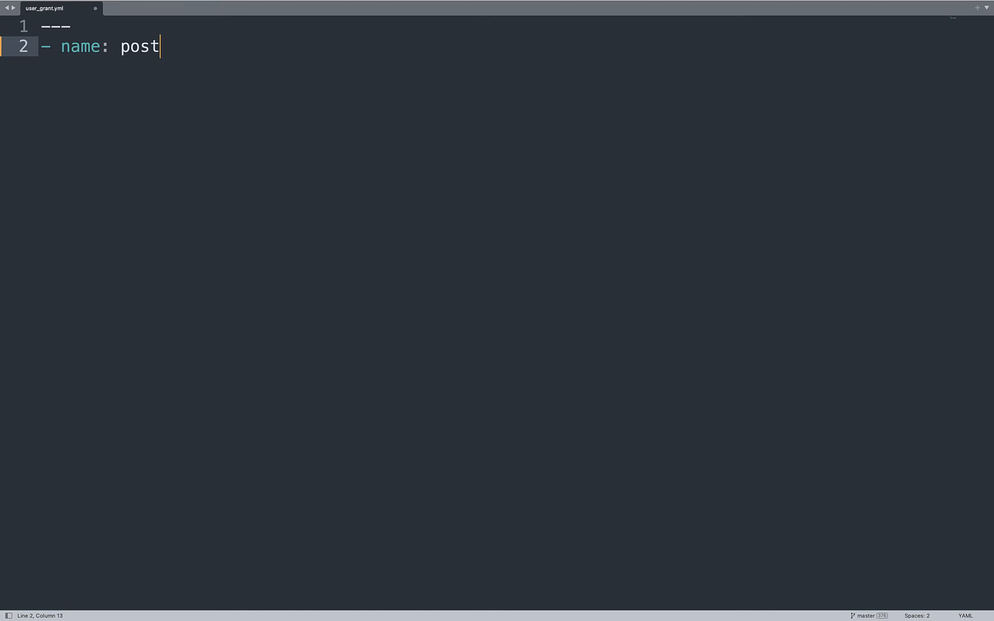
type("gresql")
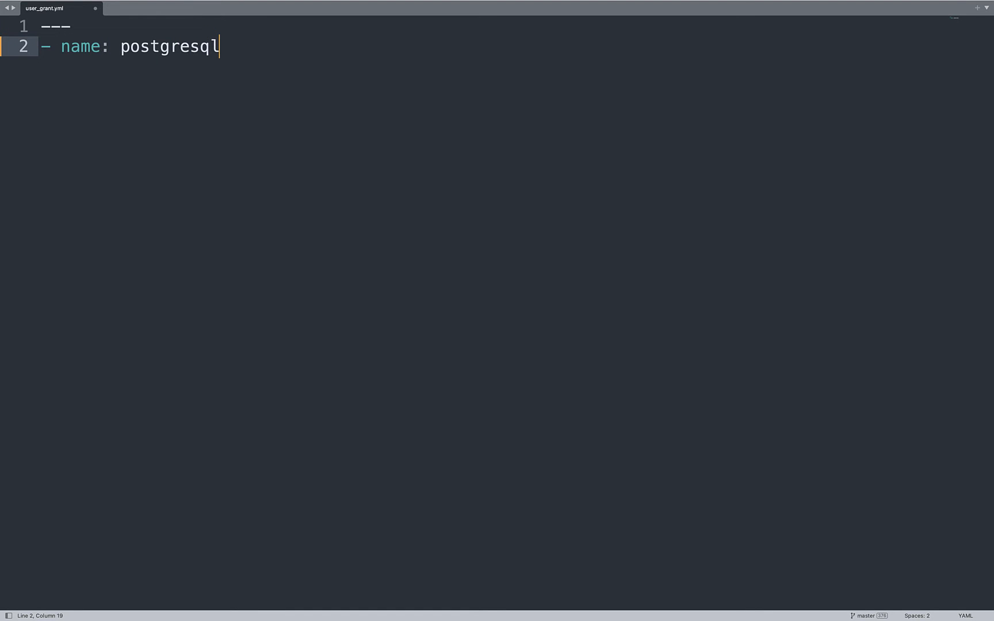
type("demo")
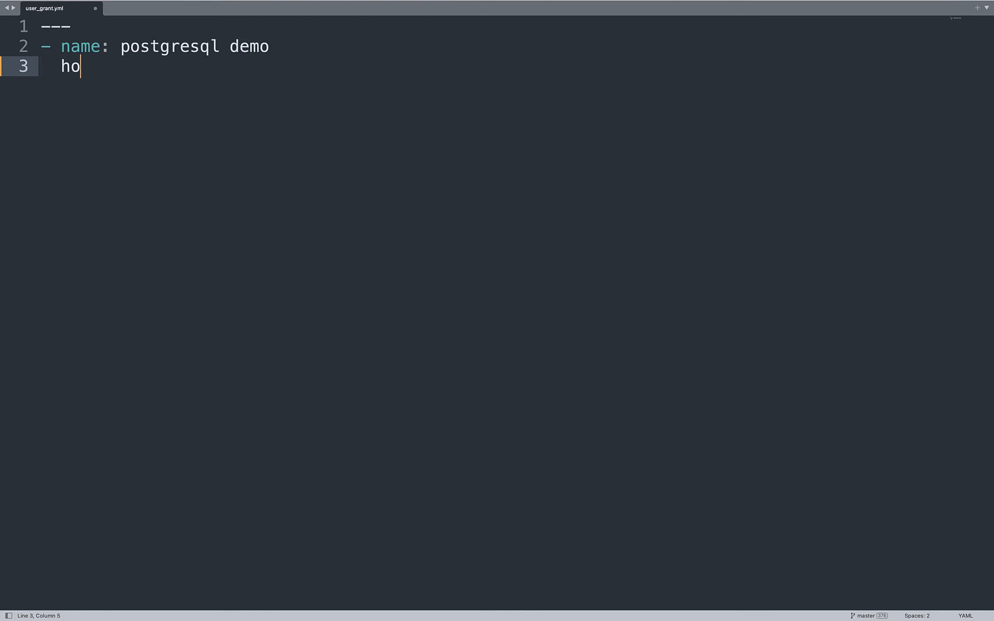
type("sts: all")
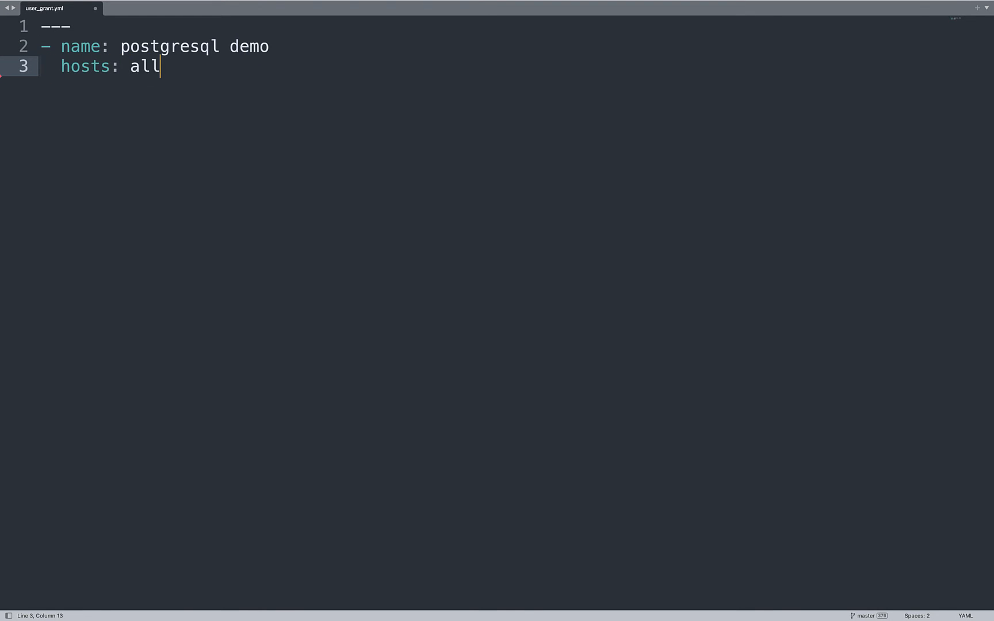
type("vars:")
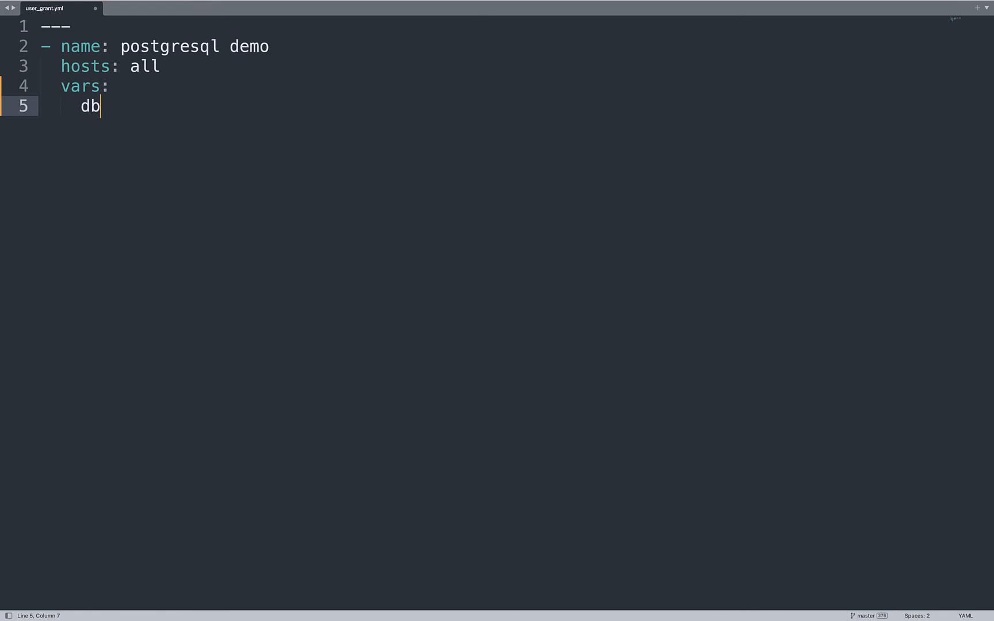
Define vars db_user: myuser and db_name: testdb, then begin the tasks key.
type("_user:")
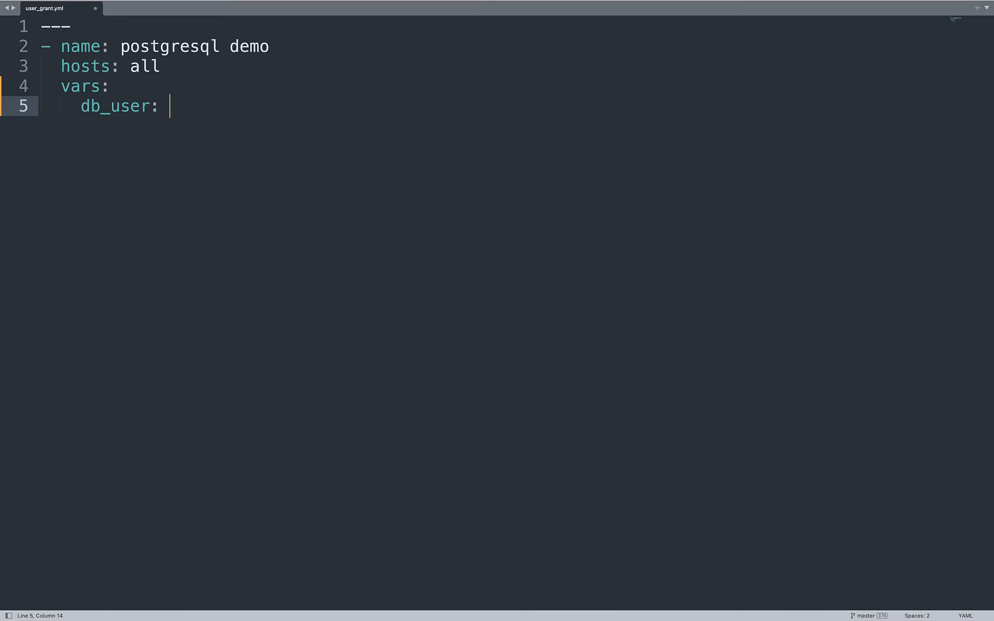
type("myuse")
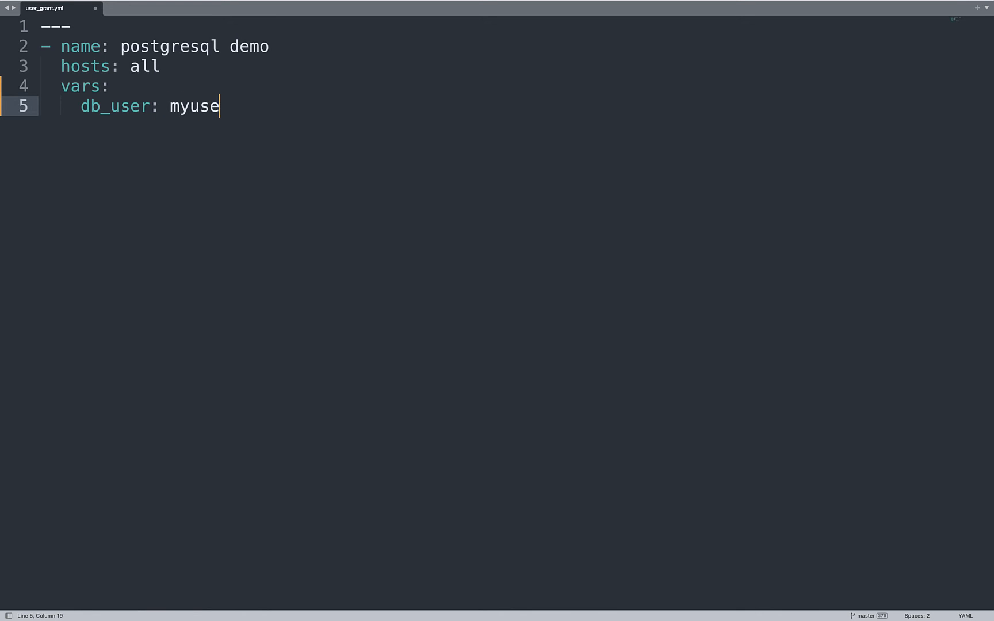
type("r")
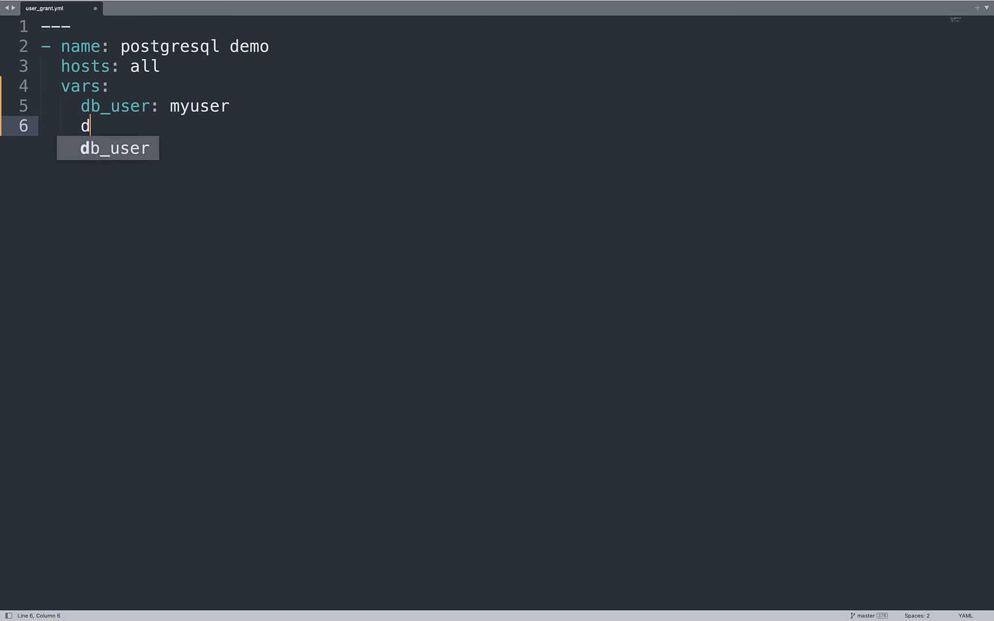
type("b_")
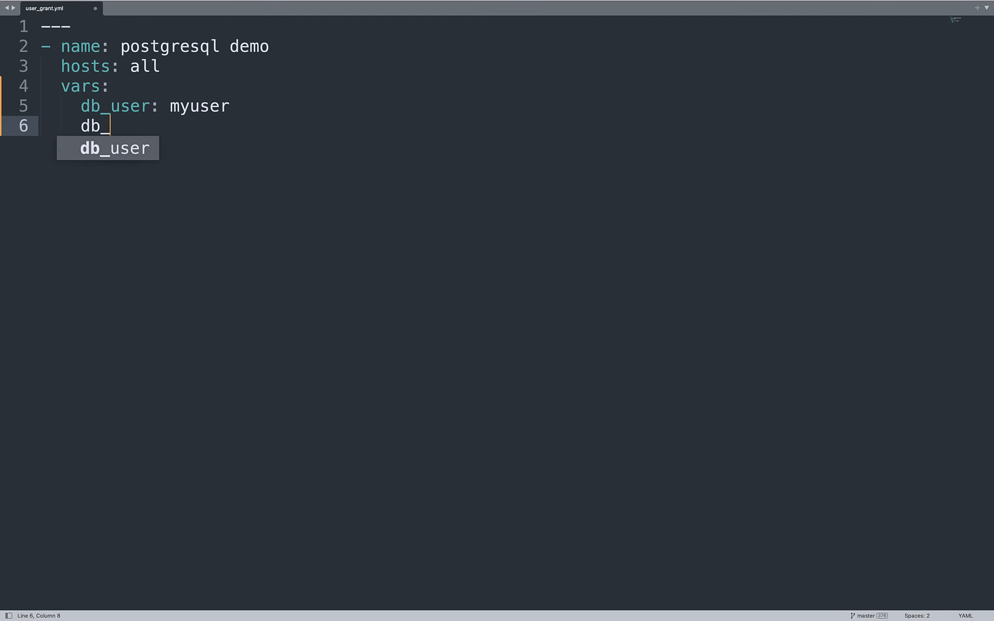
type("name:")
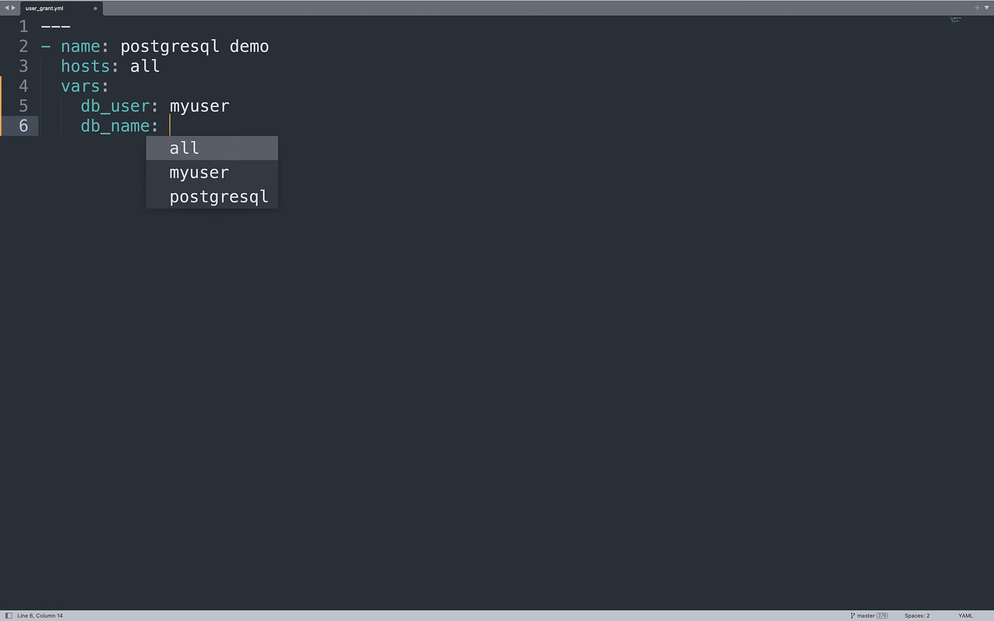
type("testb")
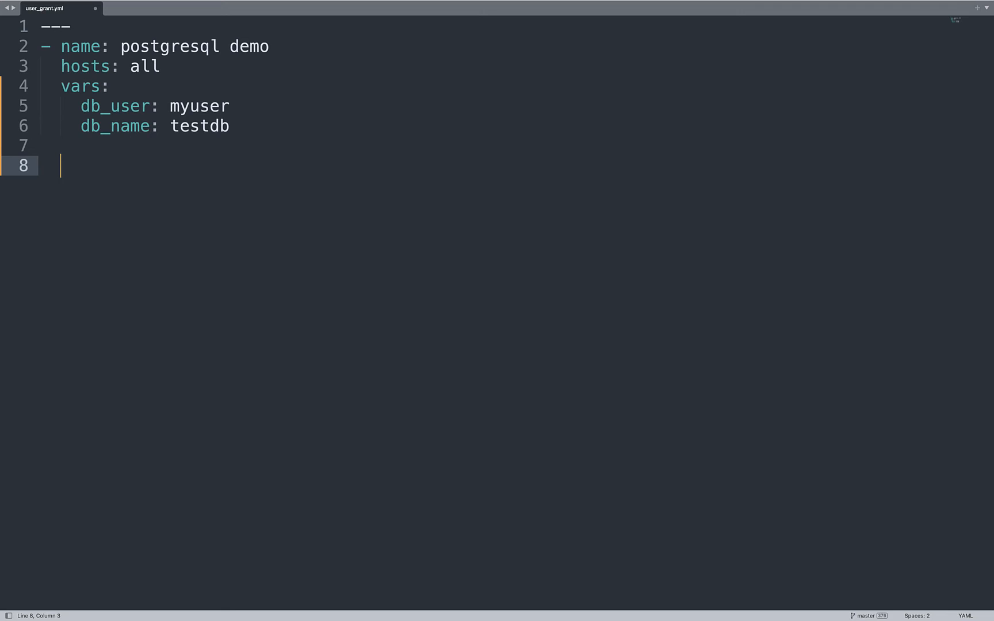
type("ta")
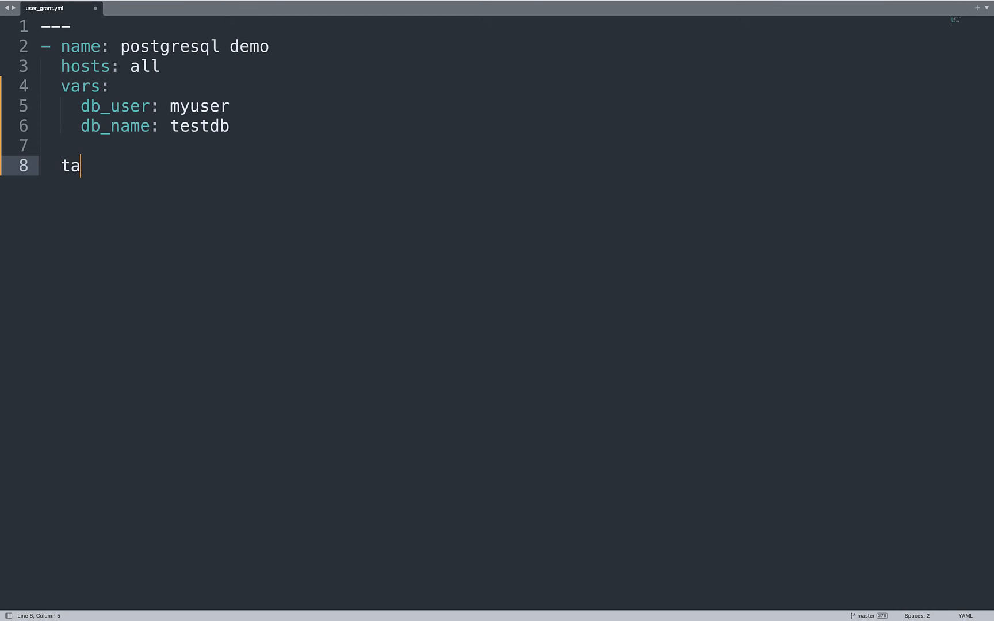
Add a 'Utility present' task using the ansible.builtin.package module.
type("sks:")
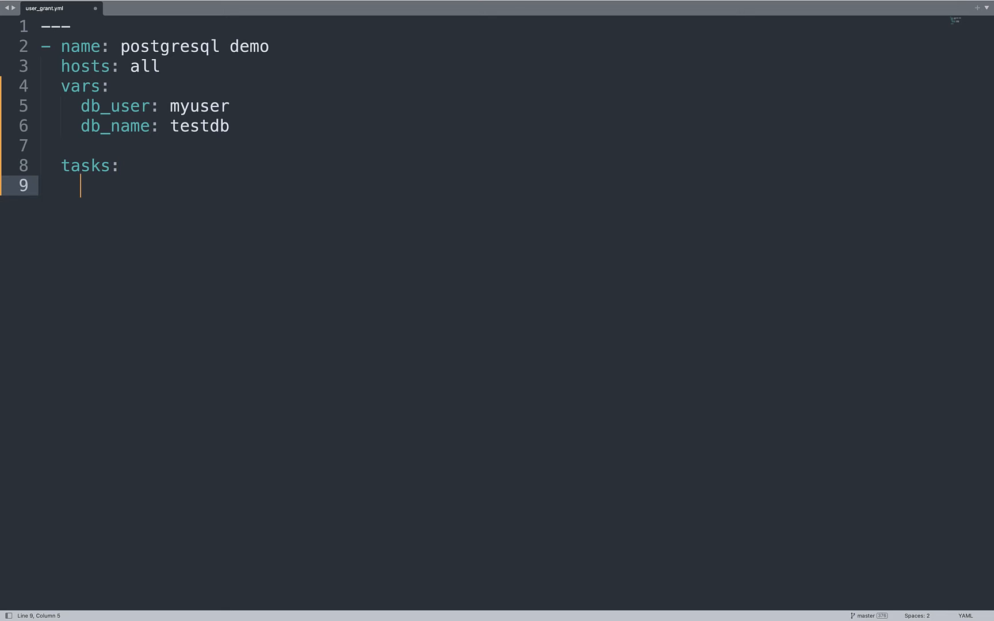
type("- name:")
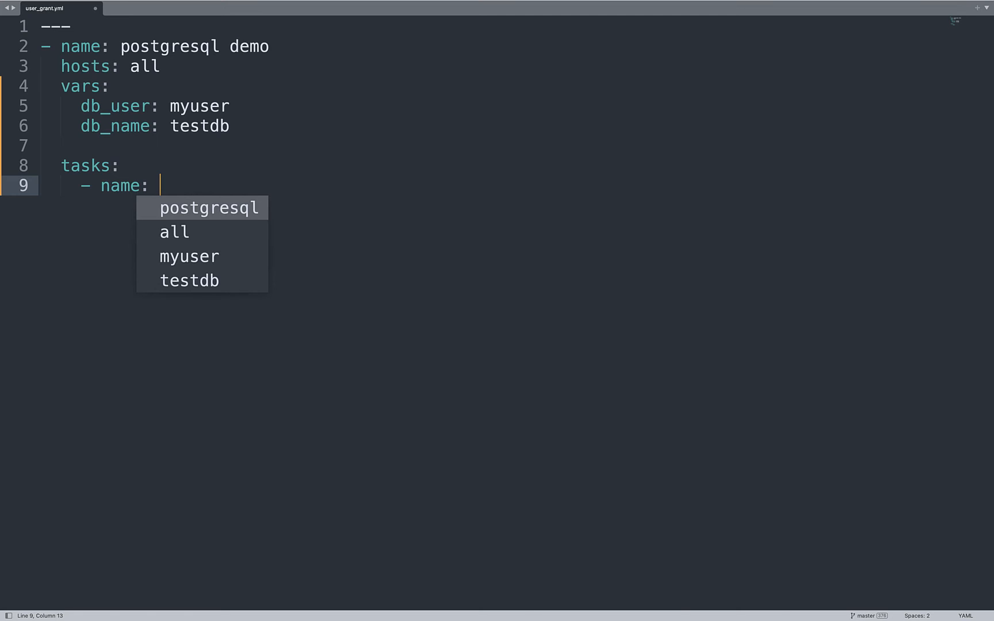
type("Utility present")
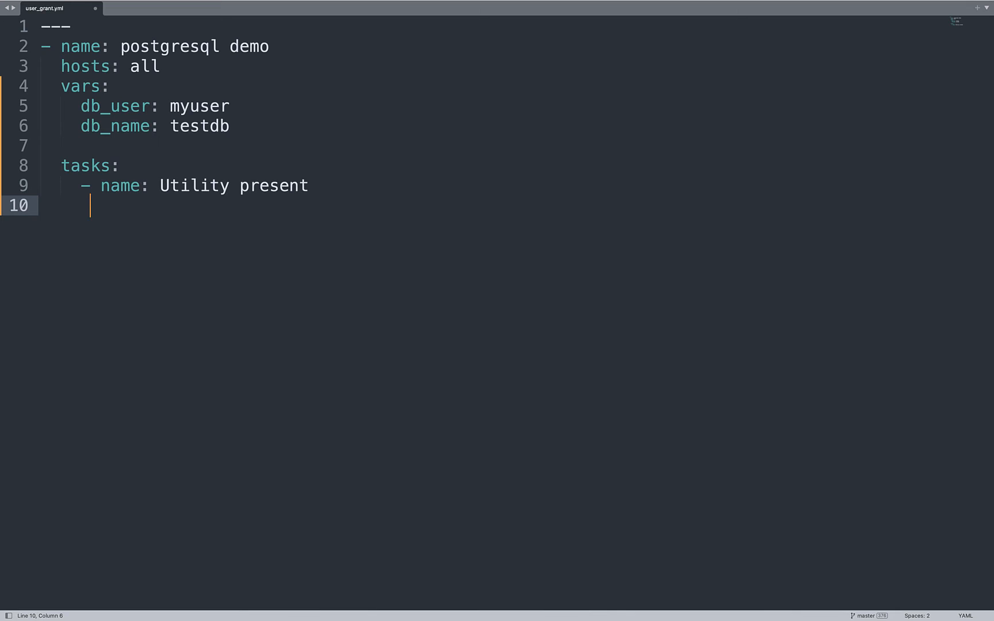
type("ansibl")
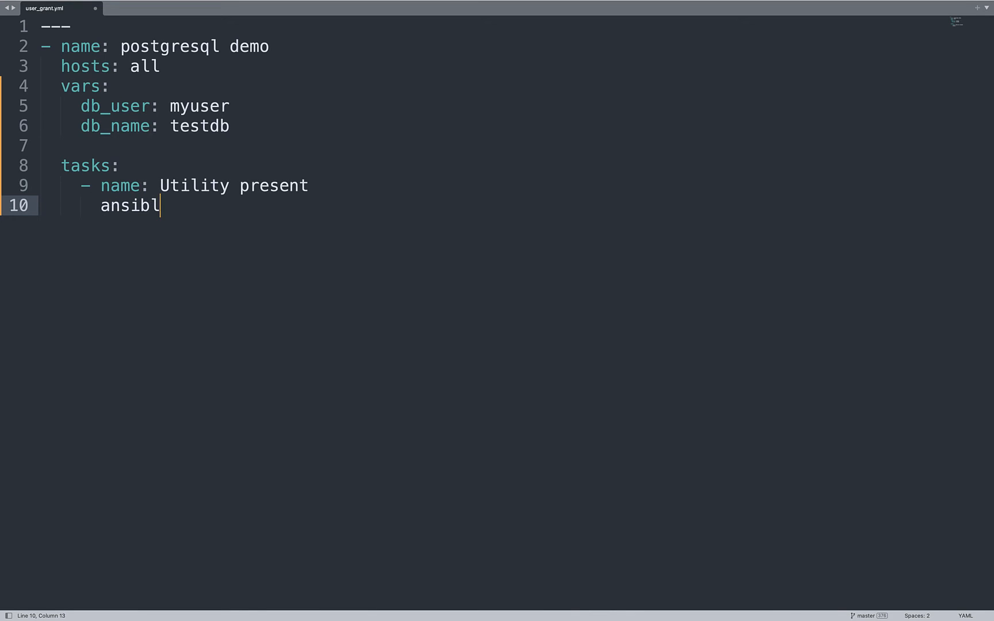
type("e.bui")
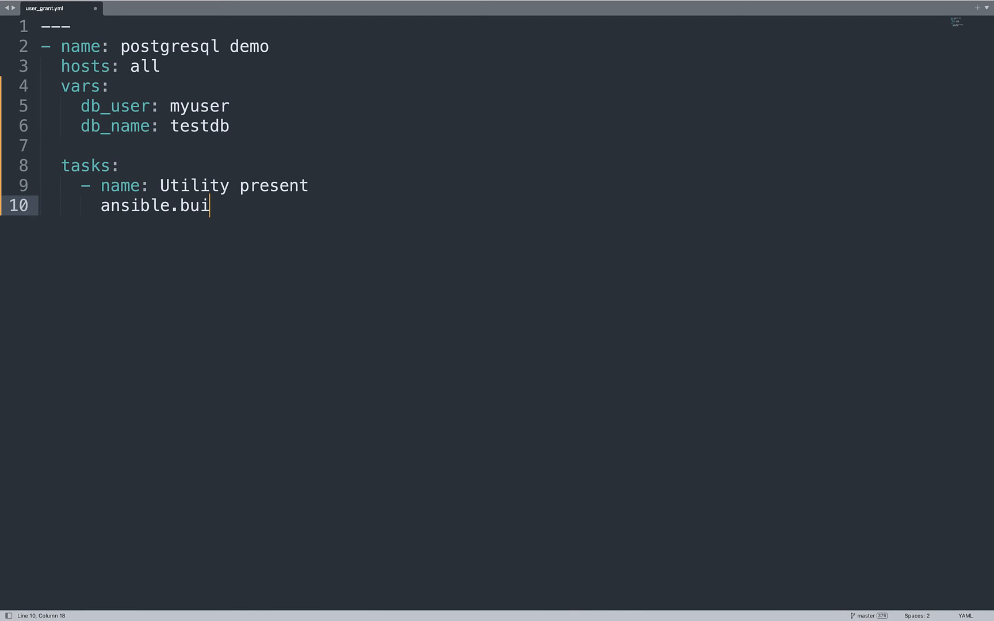
type("ltin.pack")
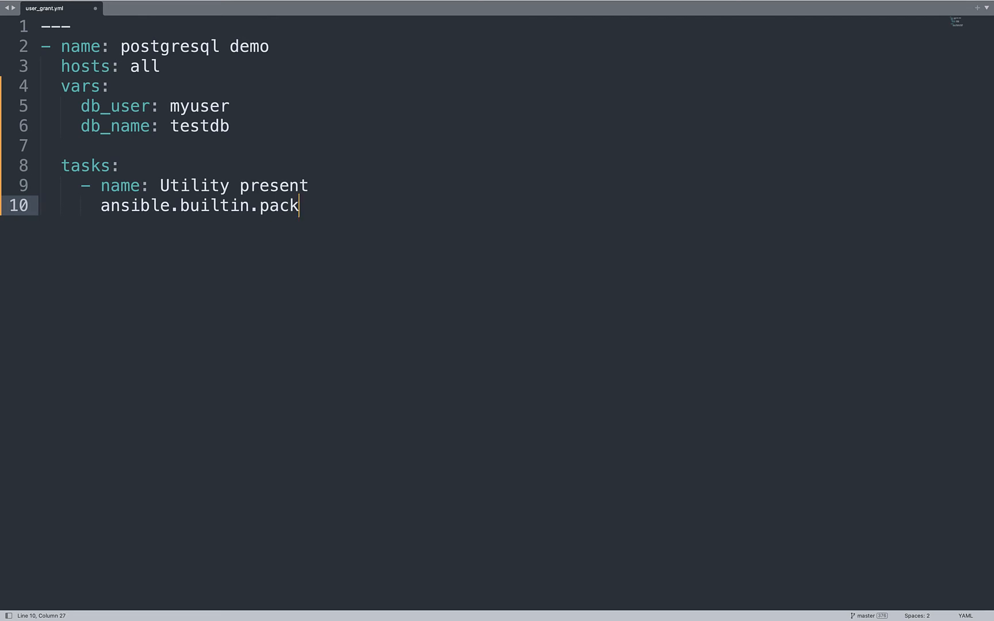
type("age:")
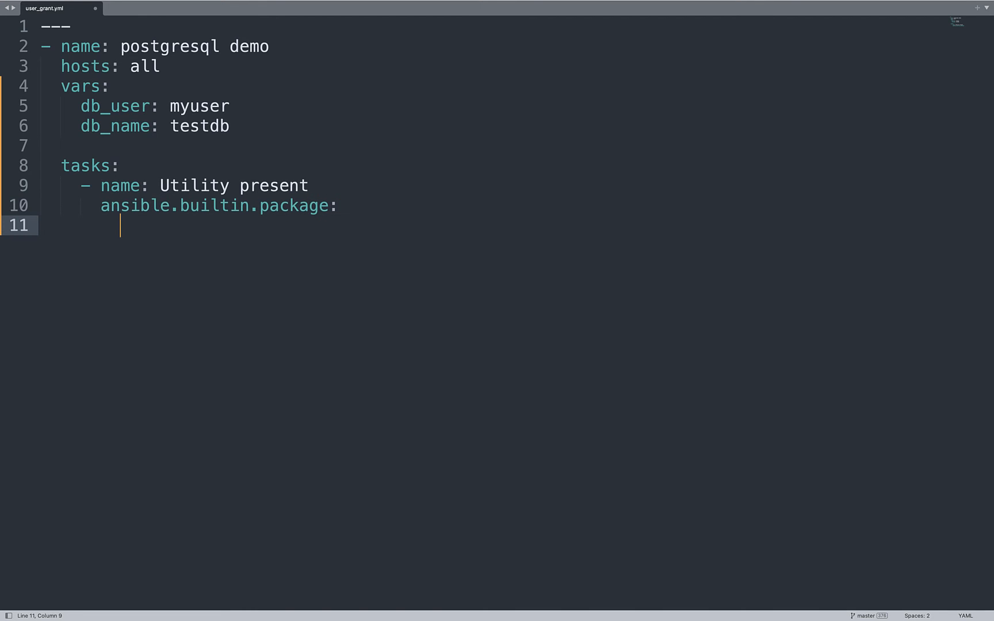
Set the package name to python3-psycopg2 with state: present.
type("name")
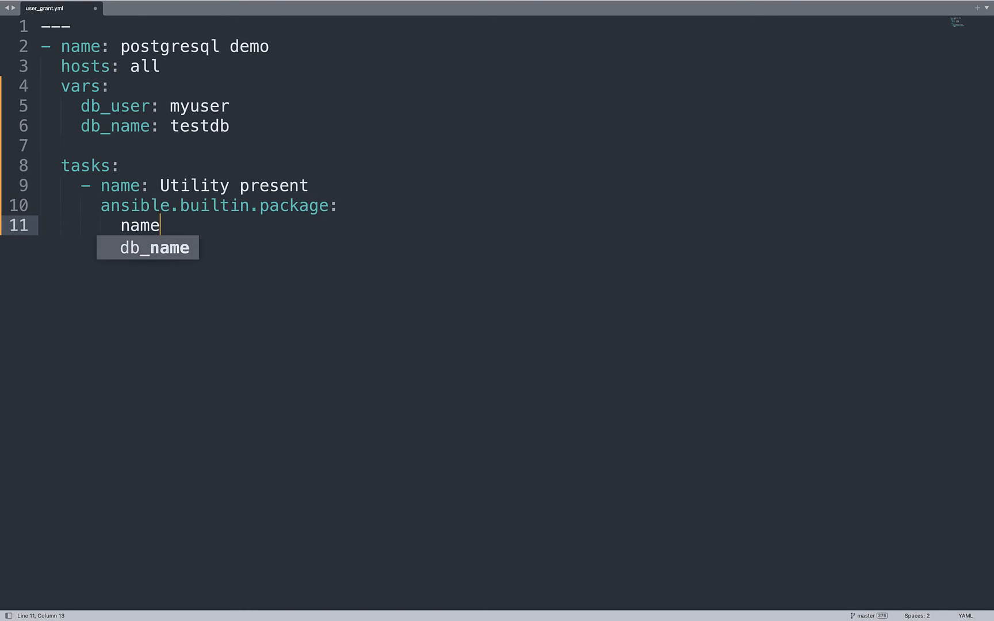
type(": pyth")
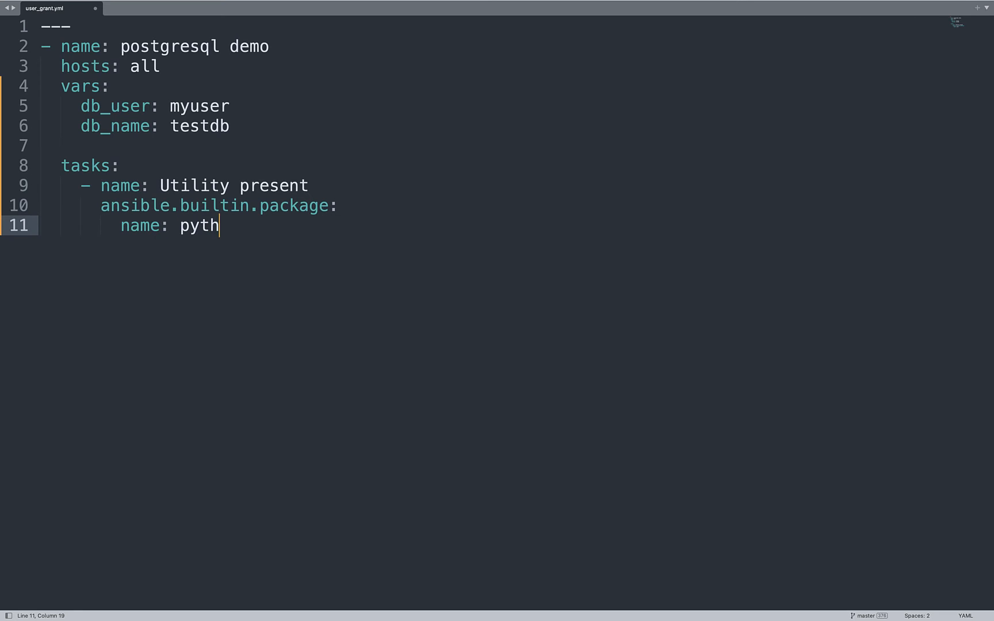
type("on3-p")
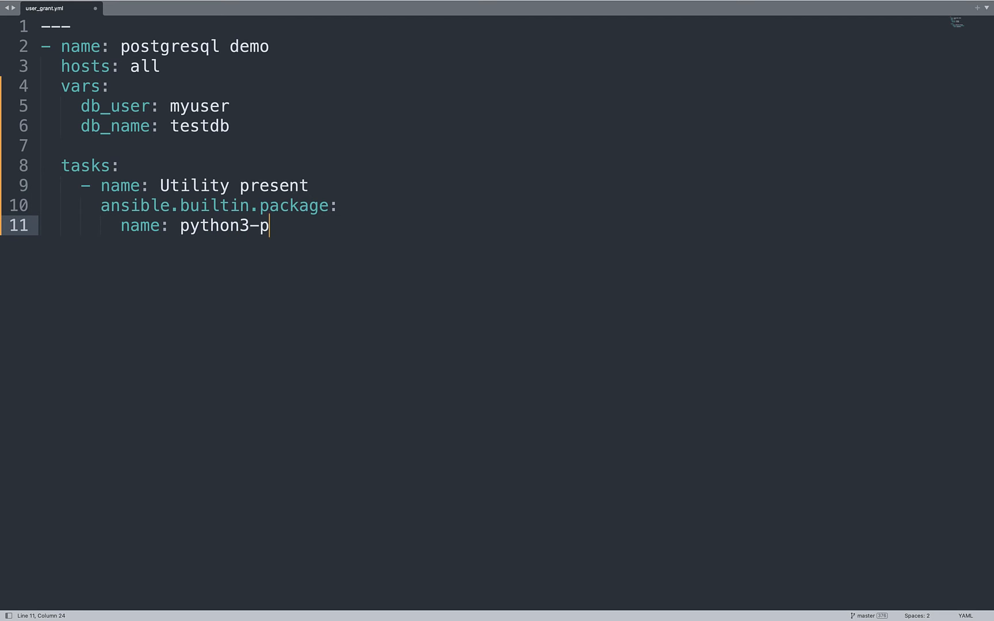
type("sycop")
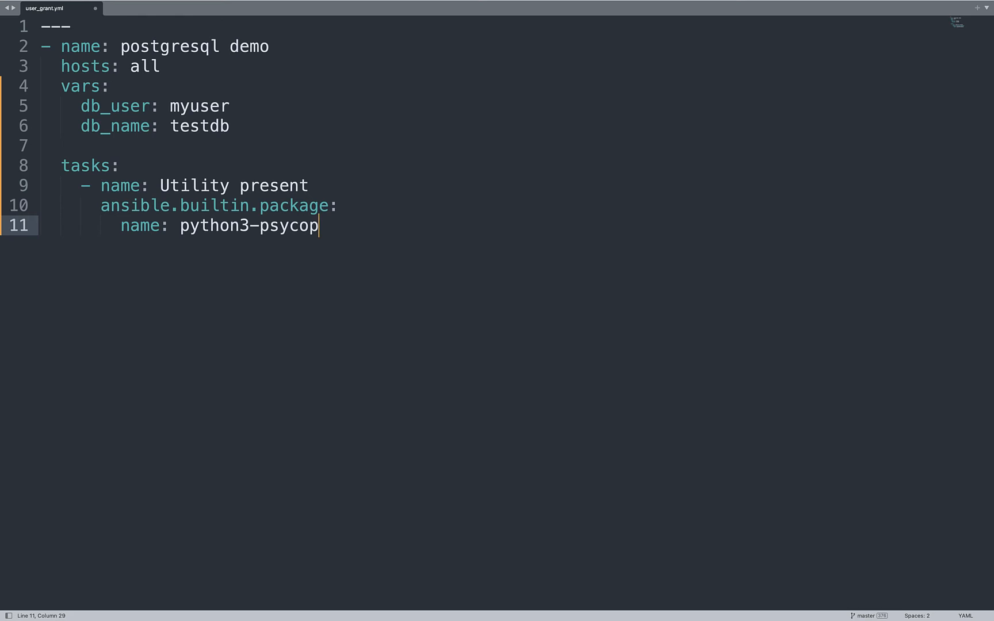
type("g2")
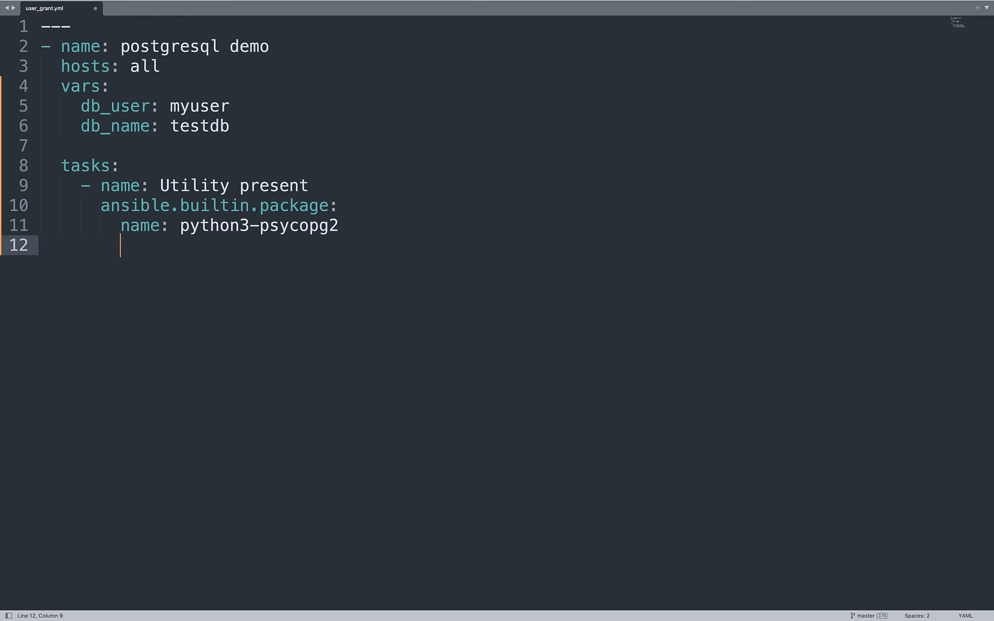
type("state:")
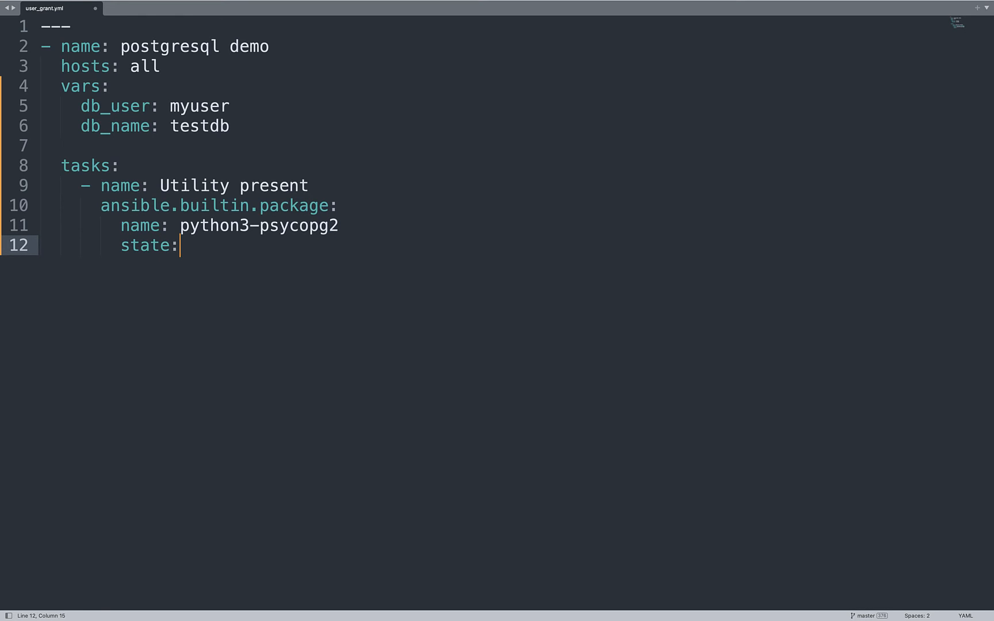
type("present")
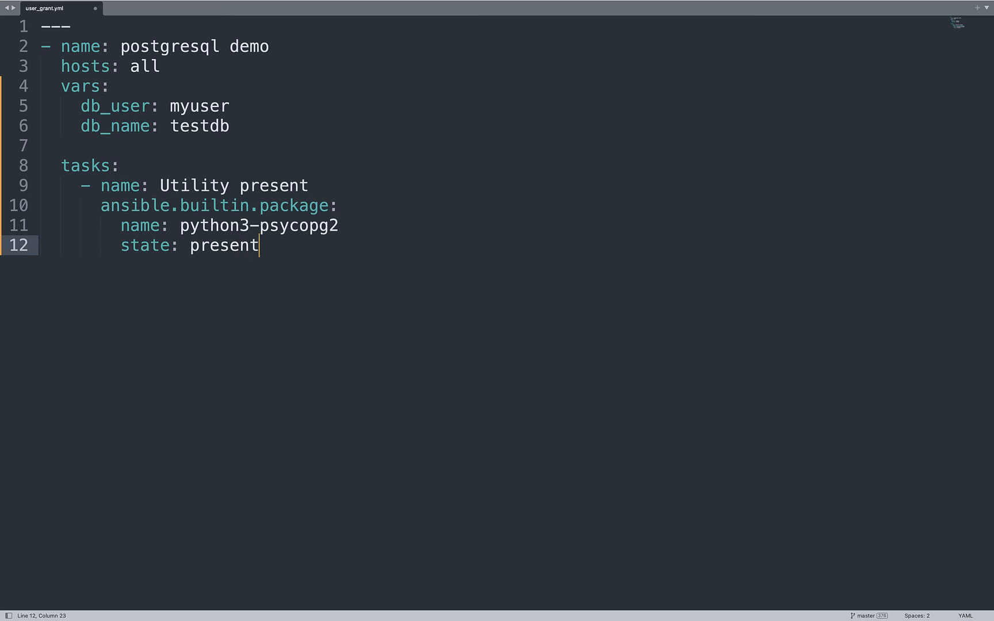
key("Enter")
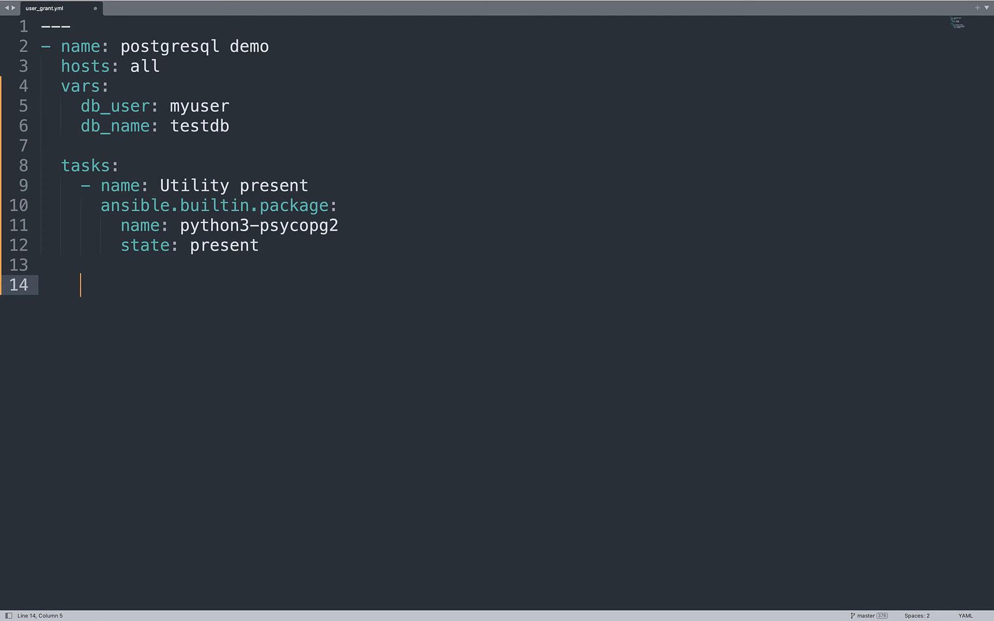
Add a 'Grant db user access to db' task using community.postgresql.postgresql_privs.
type("-")
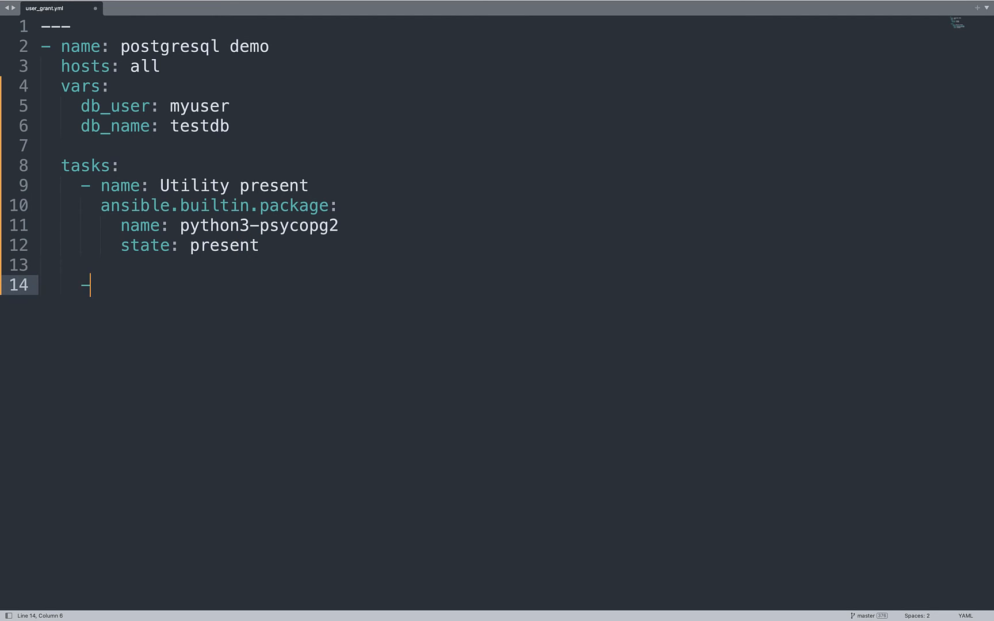
type("name:")
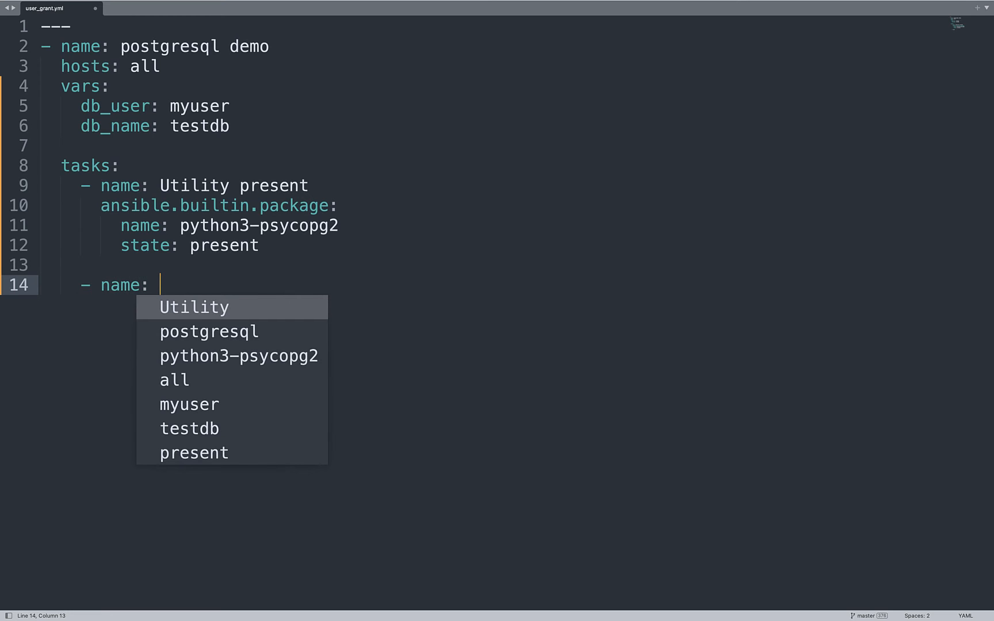
type("Gre")
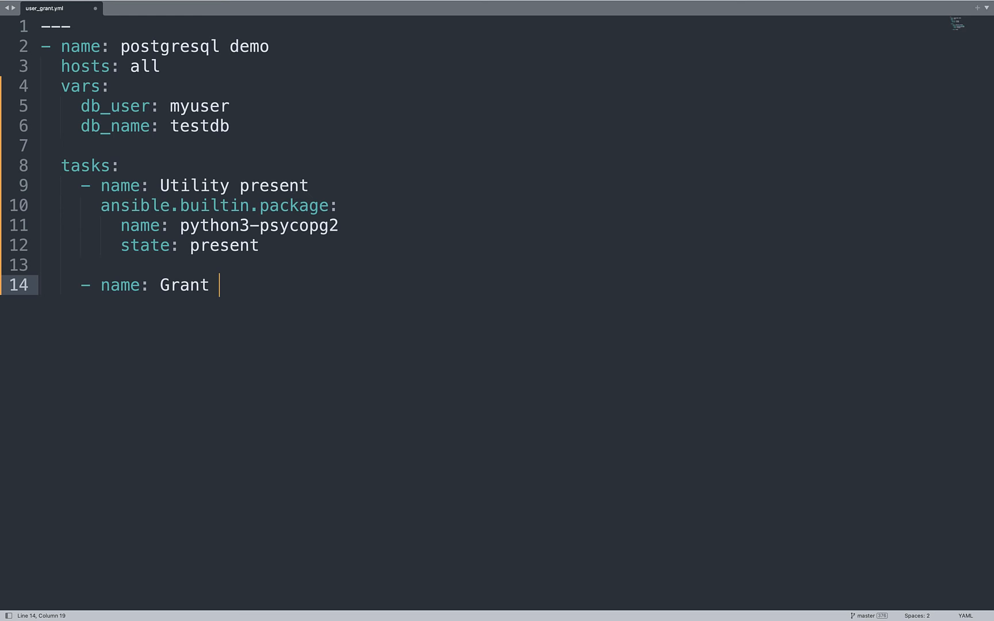
type("db user")
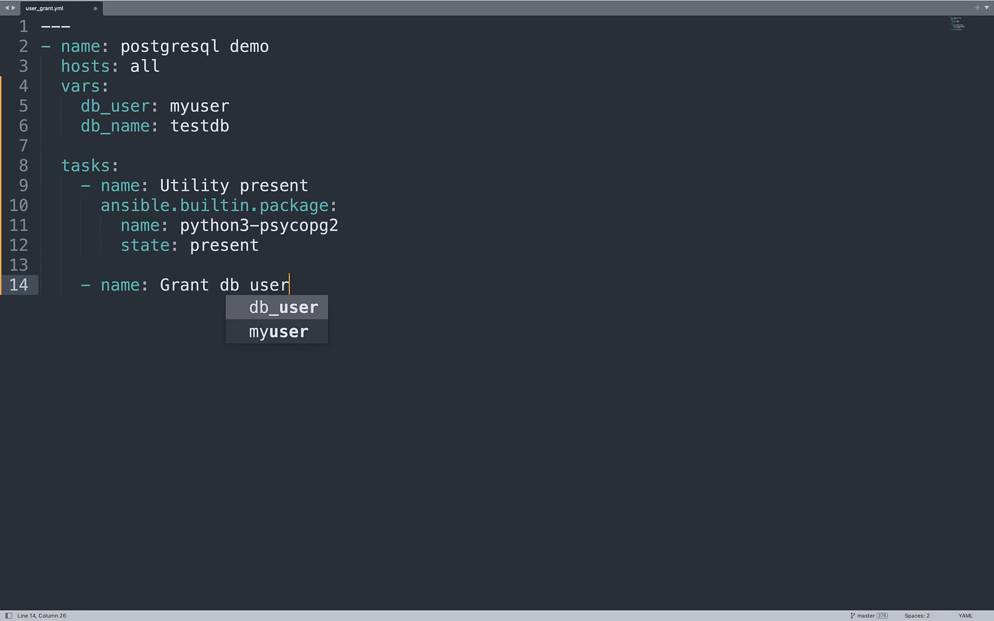
type("access to db")
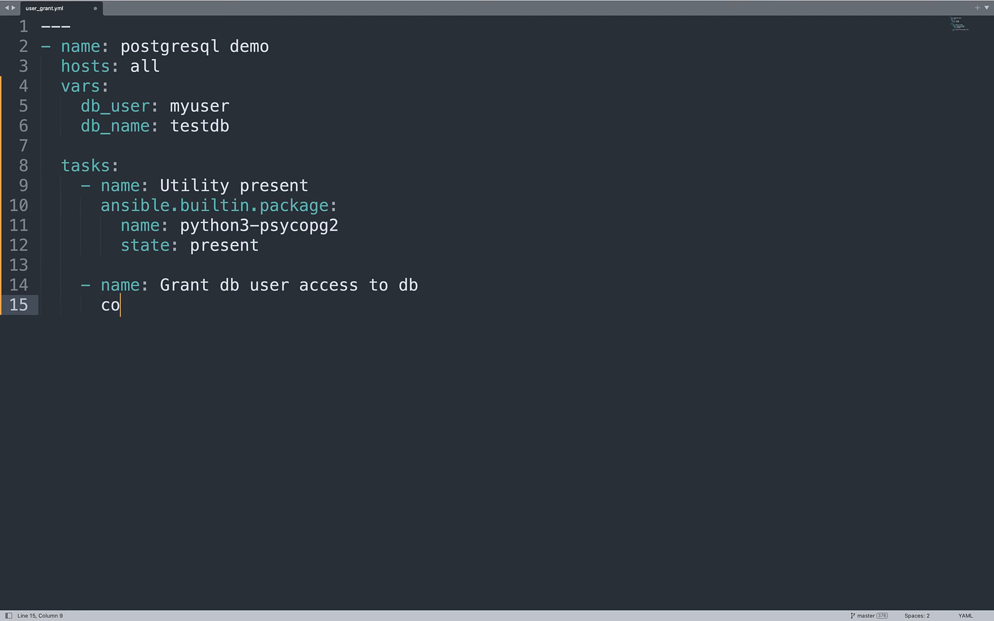
type("mmunity")
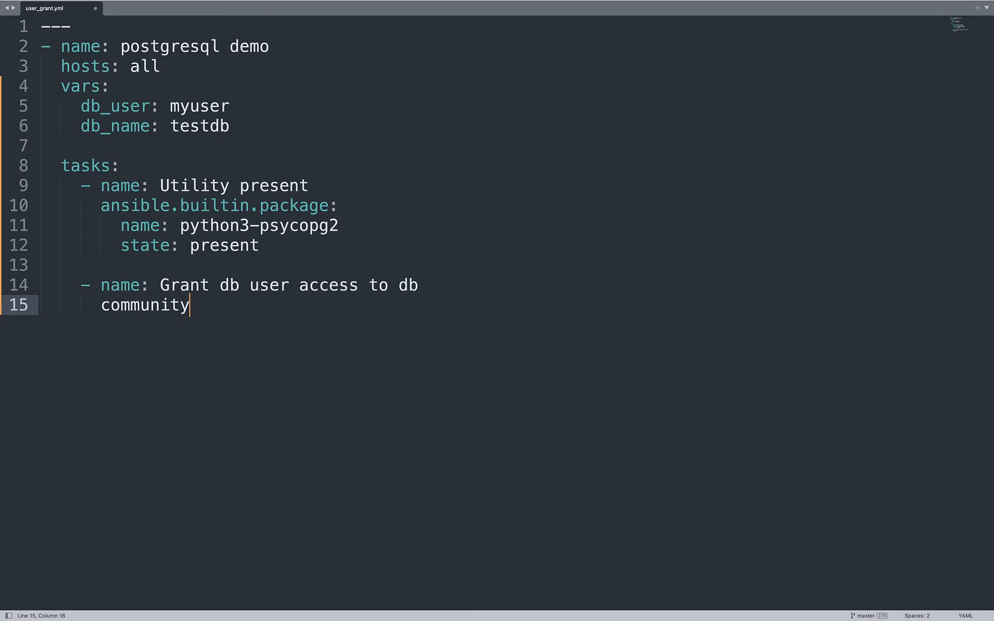
type(".postgresql.")
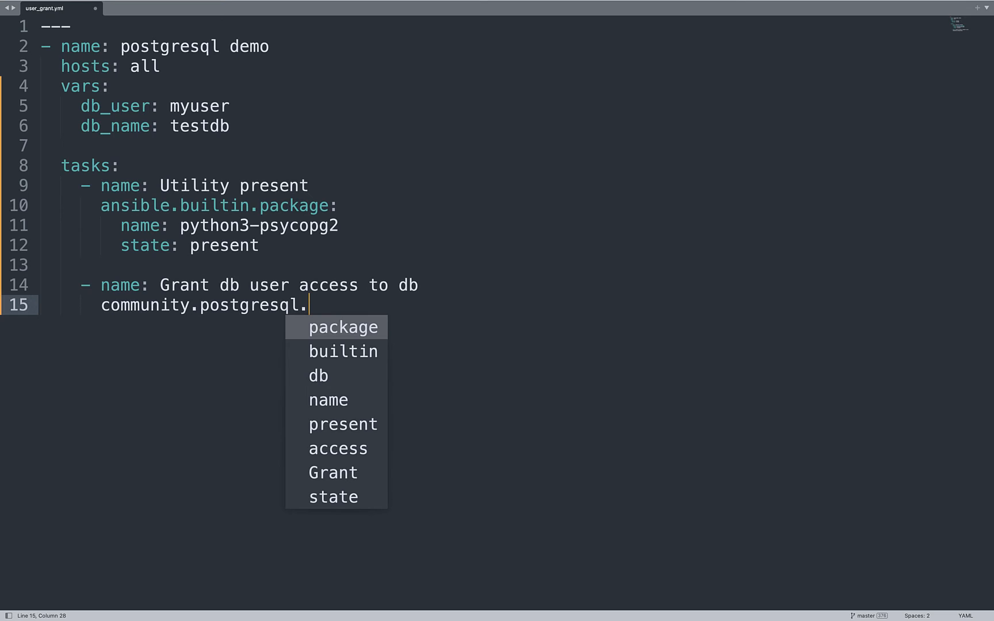
type("postgresql_pro")
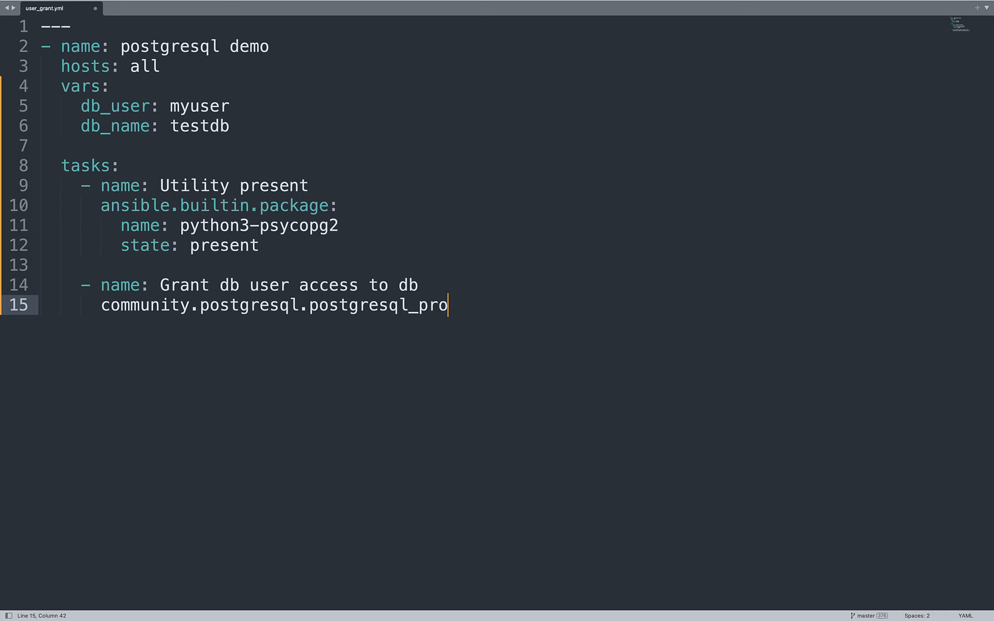
type("vs:")
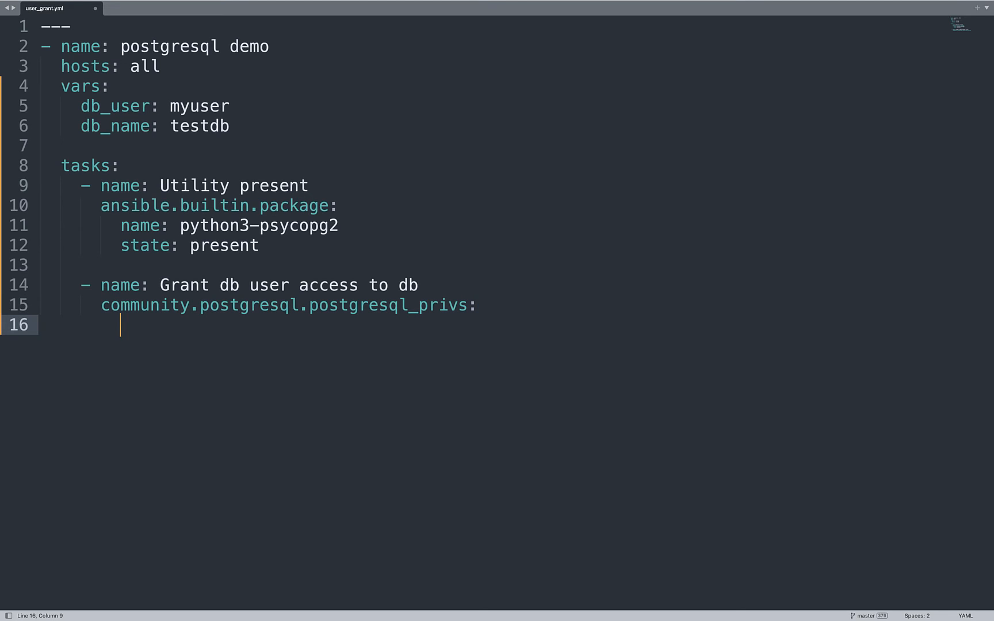
Set type: database, database to the db_name variable and roles to db_user.
type("type:")
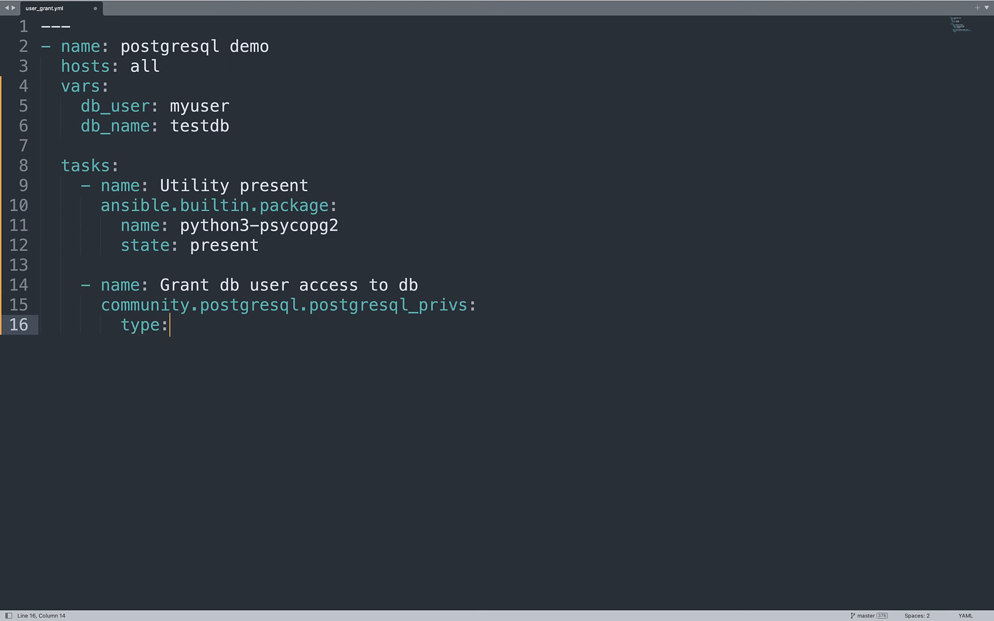
type("da")
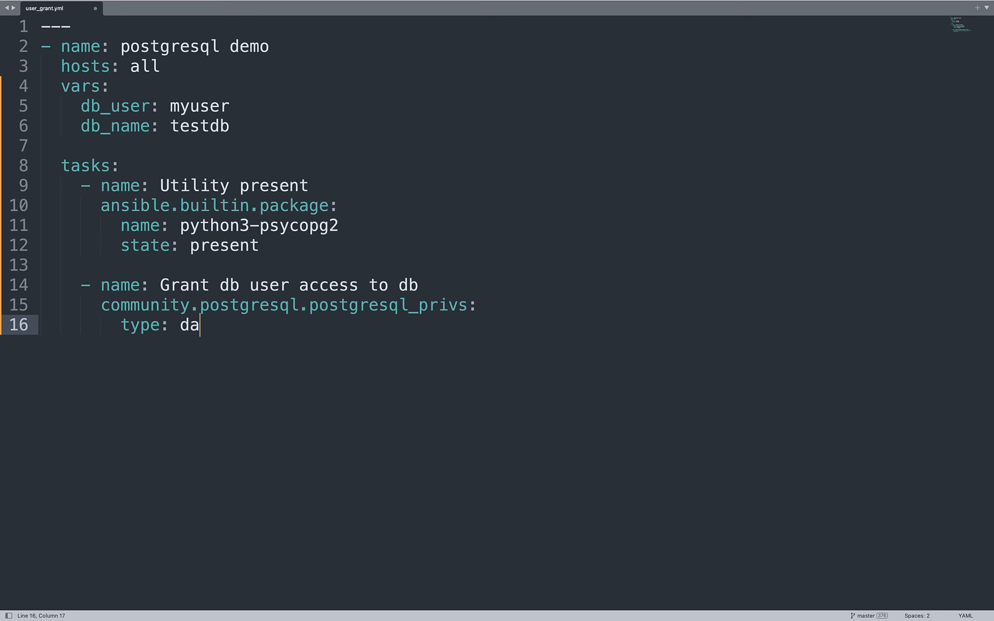
type("tabase")
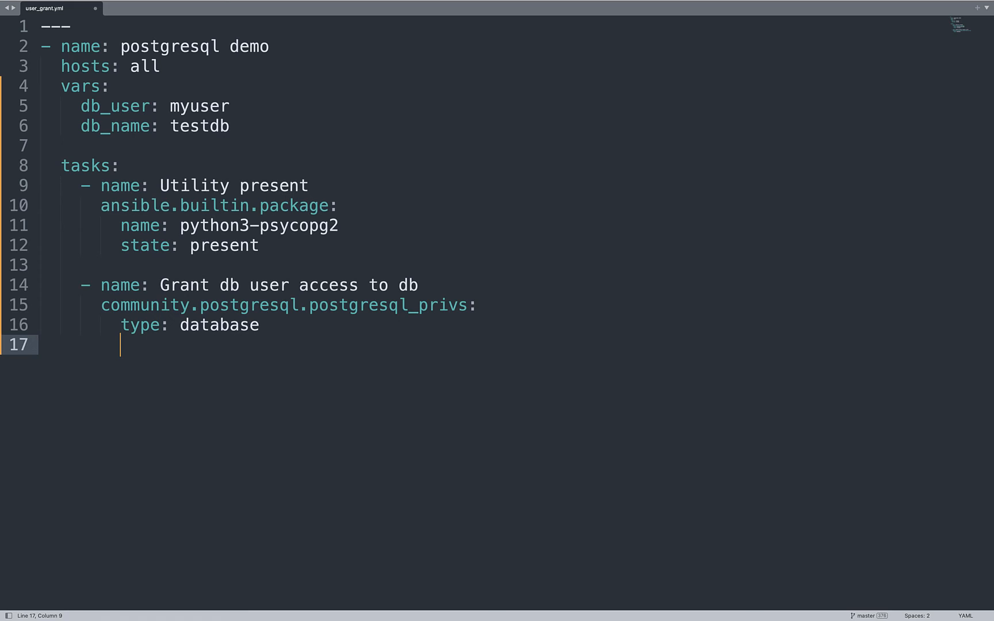
type("databas")
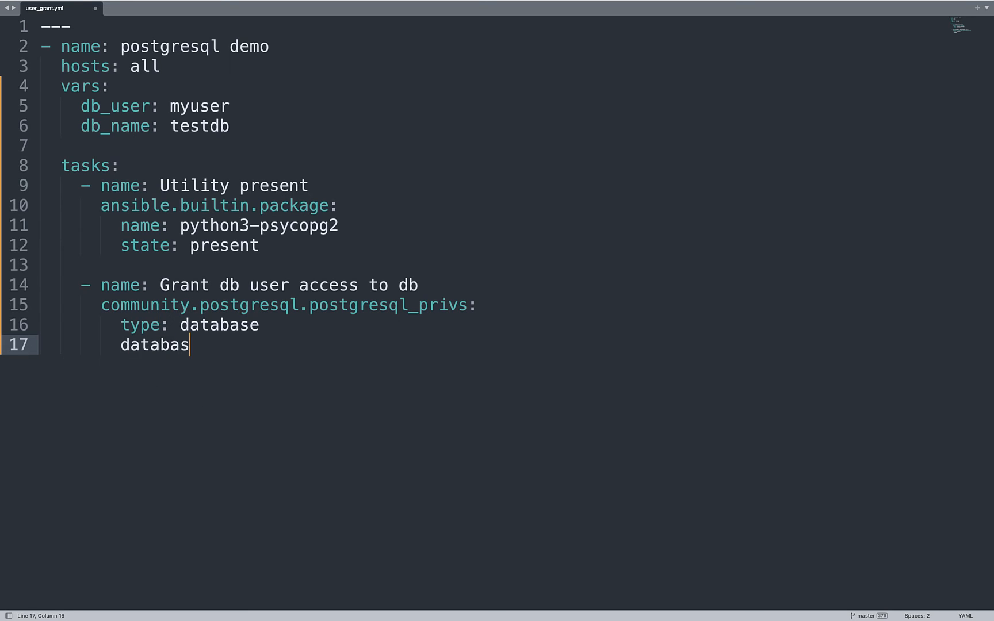
type("e:")
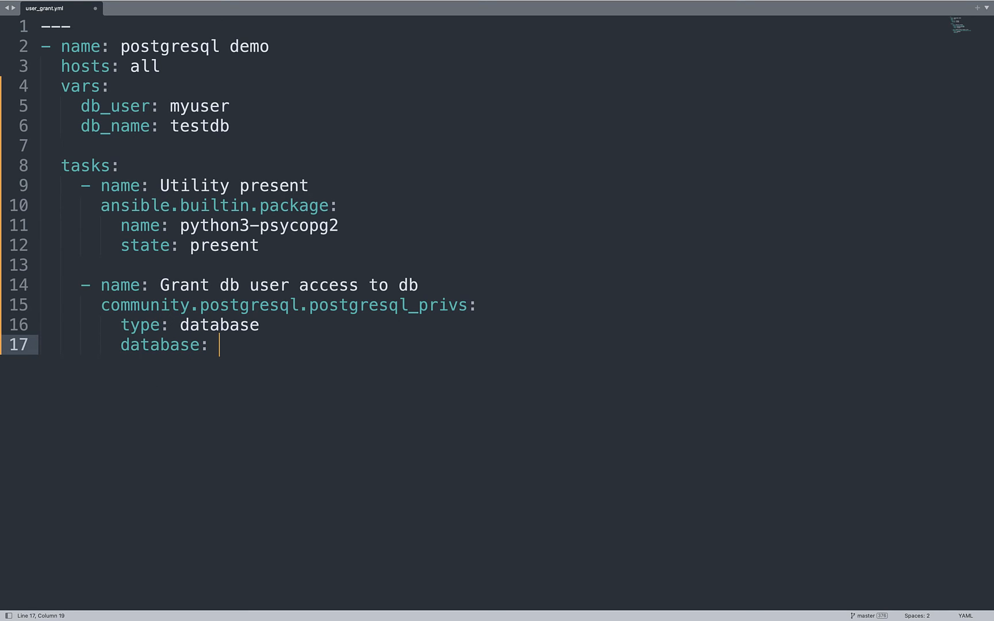
type("\"{{ db_name")
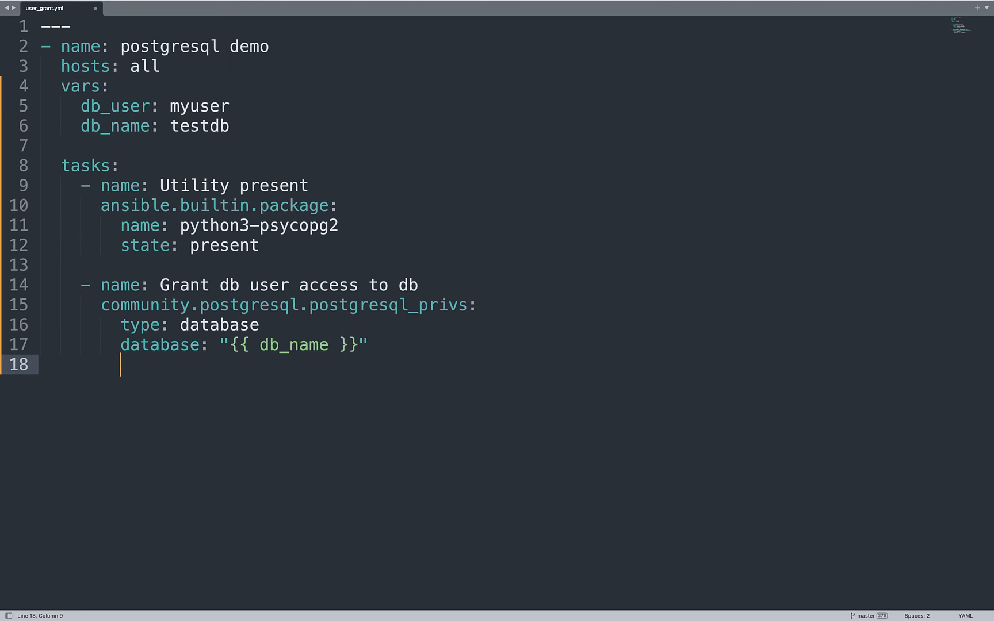
type("roles:")
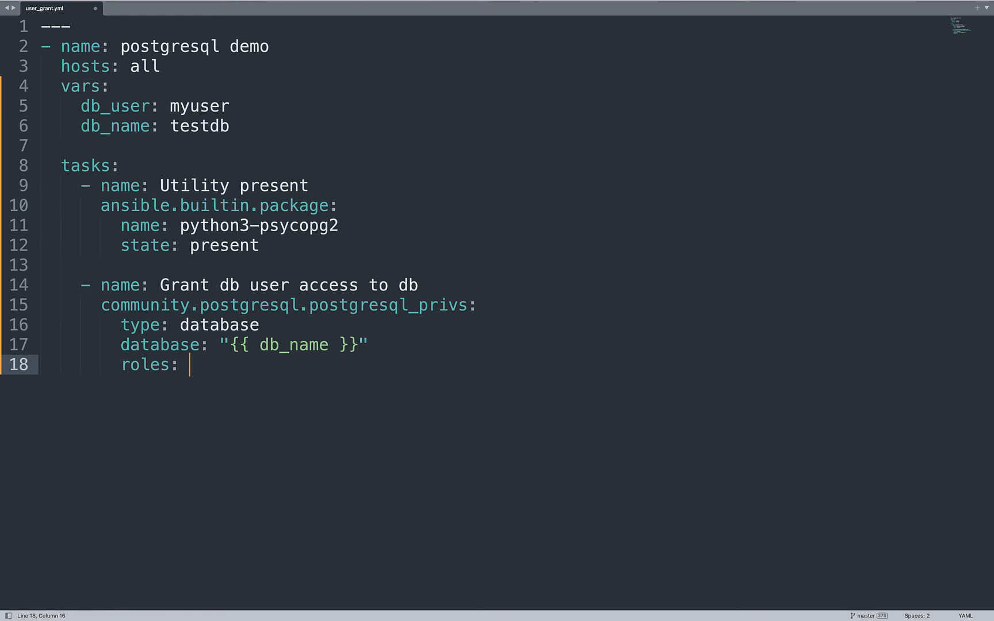
type("\"{{ d\"")
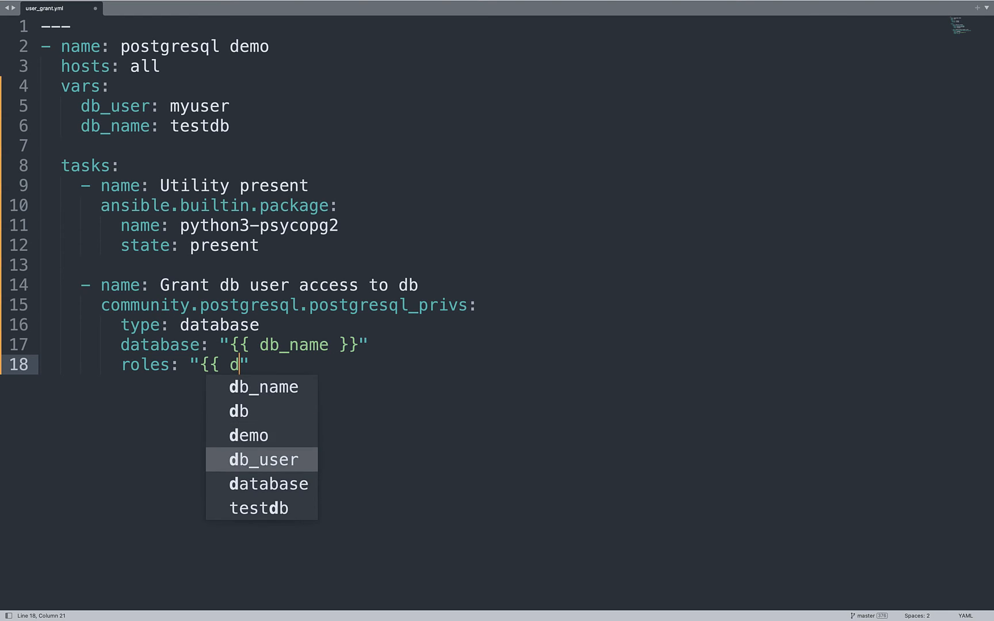
left_click(267, 459)
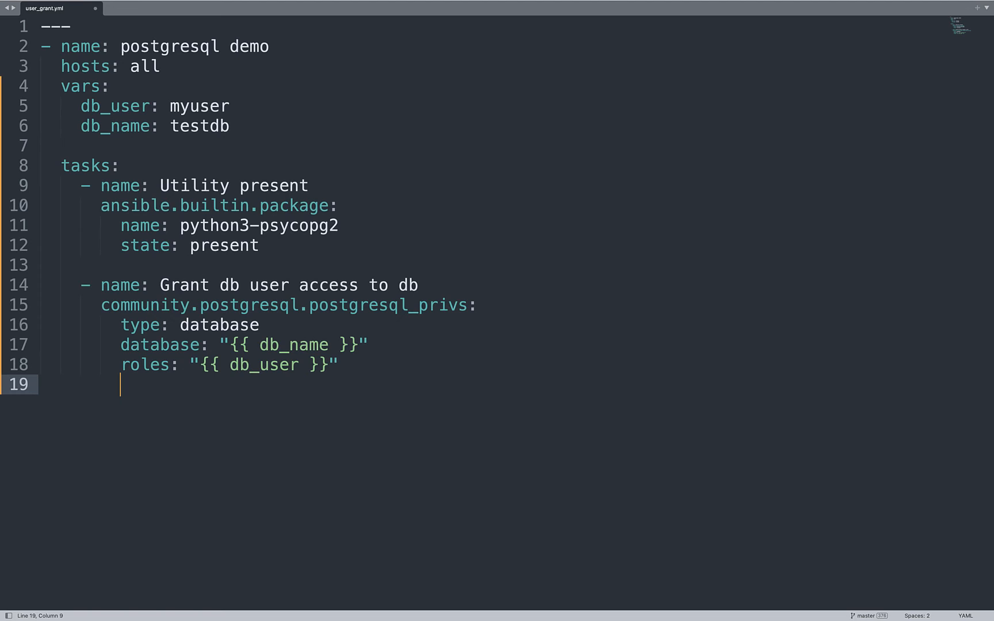
Set privs: all and grant_option: false on the grant task.
type("pri")
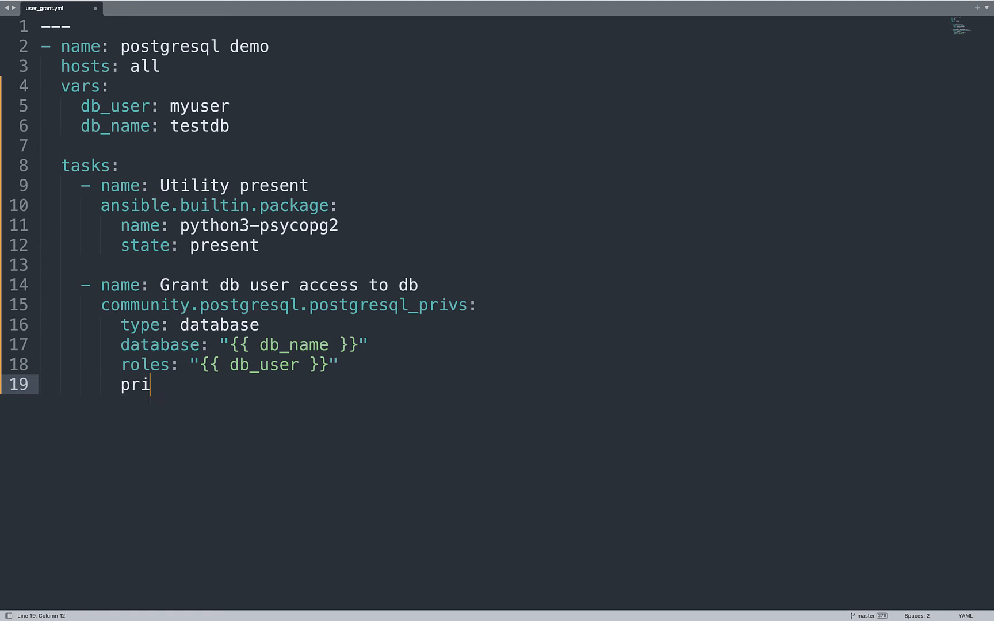
type("vs: all")
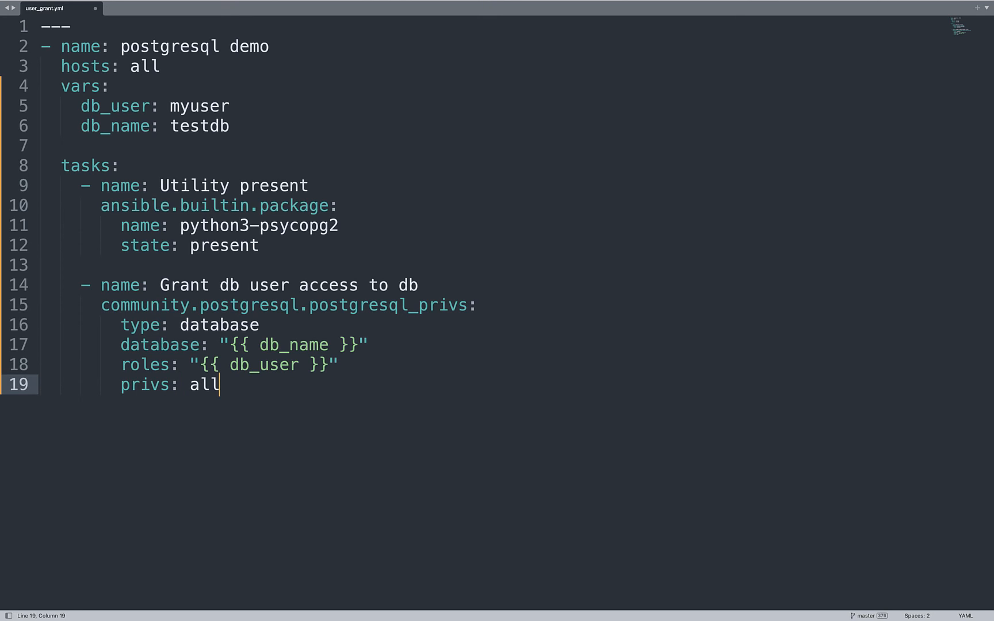
type("gr")
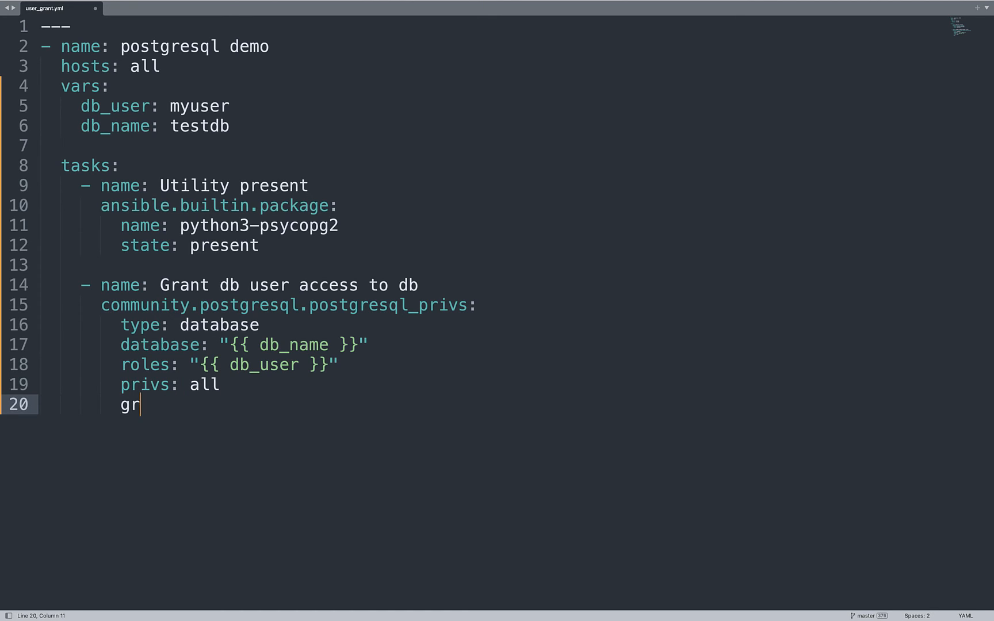
type("ant_op")
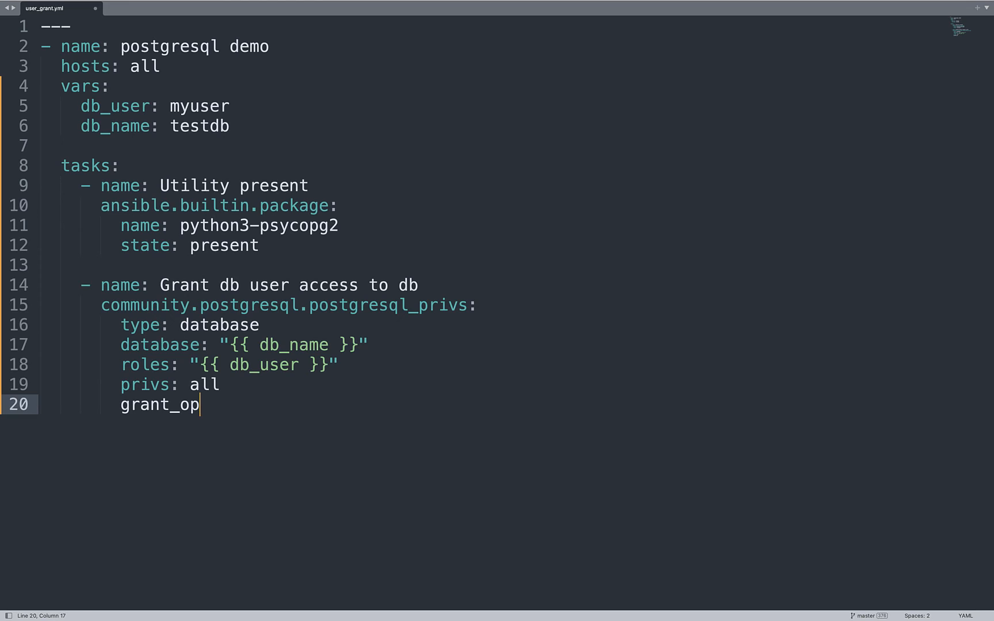
type("tion")
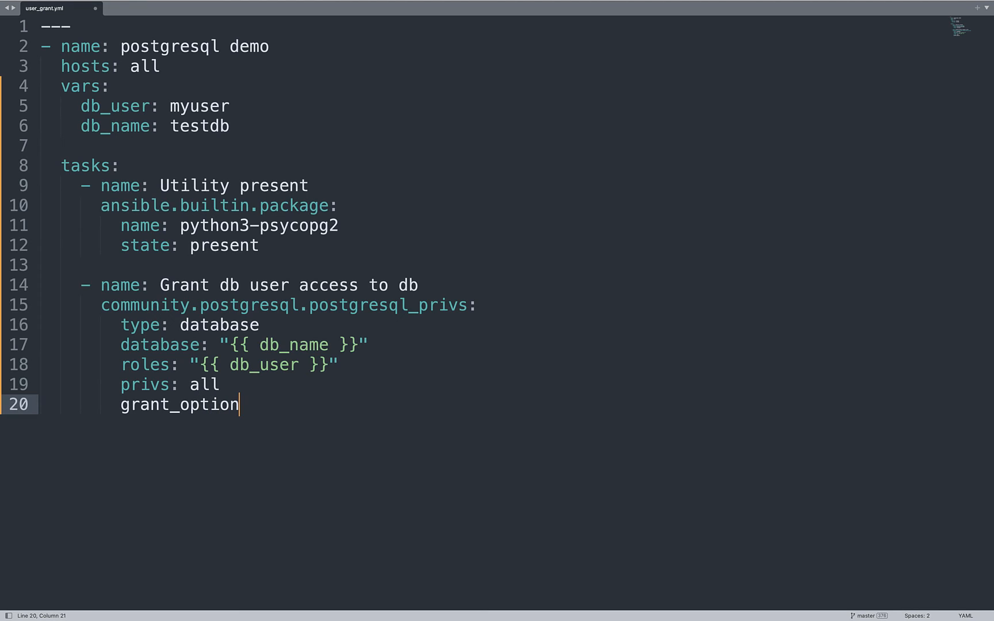
type(": false")
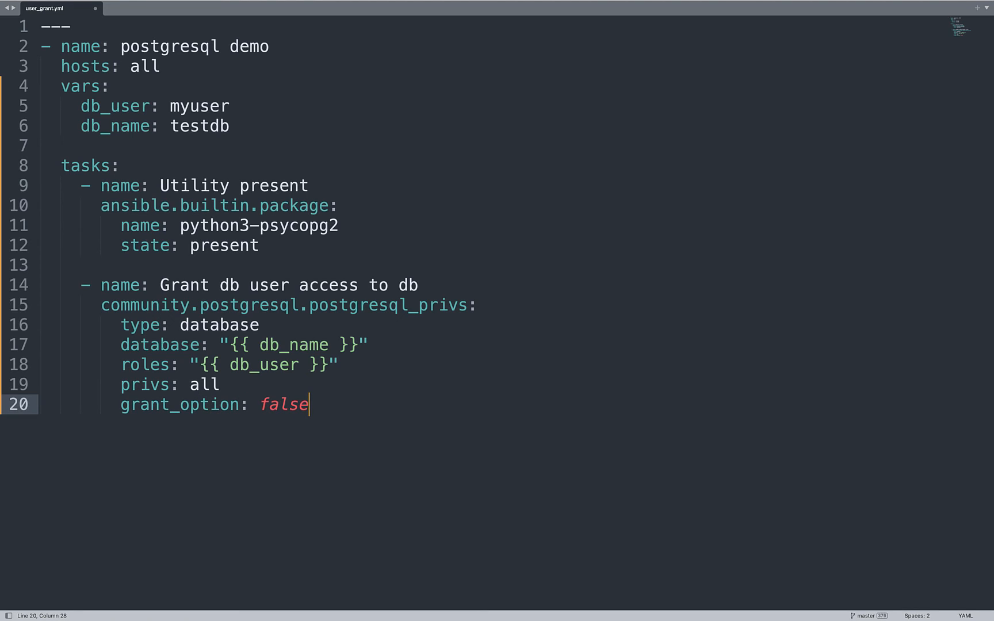
key("enter")
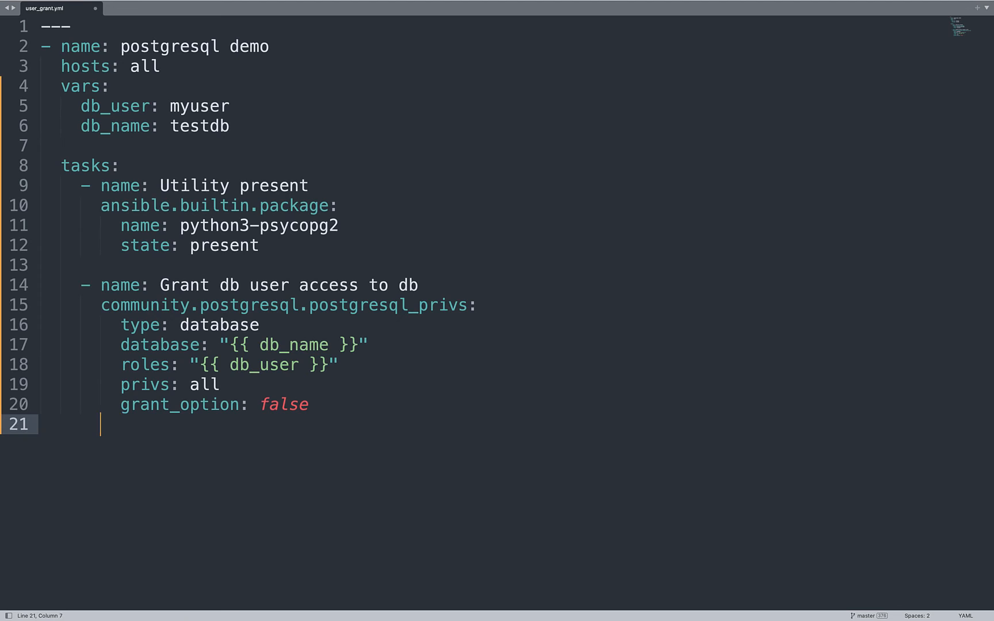
Add become: true and become_user: postgres to the grant task.
type("become: tr")
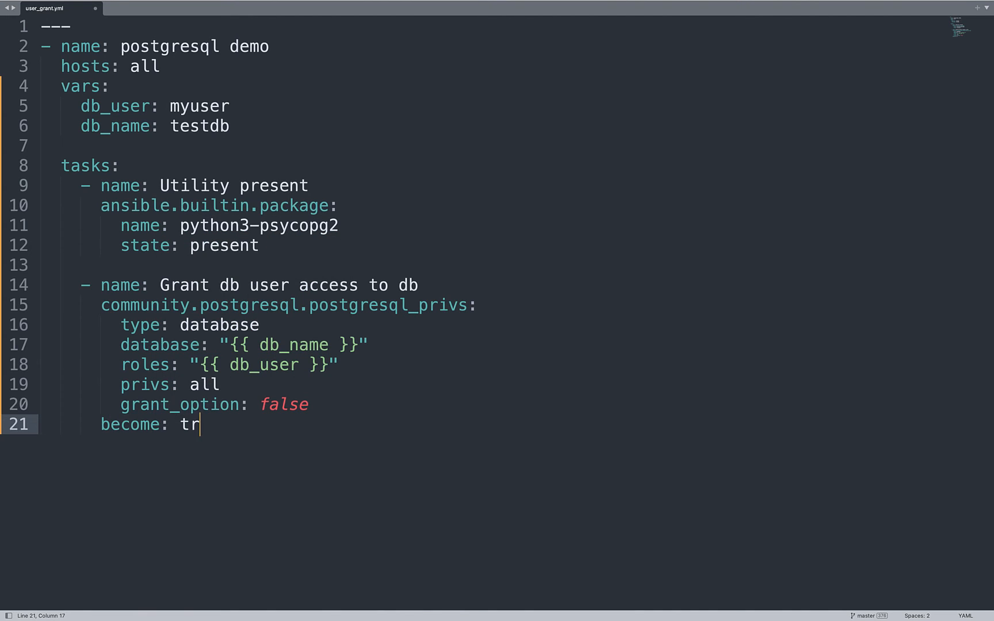
type("ue")
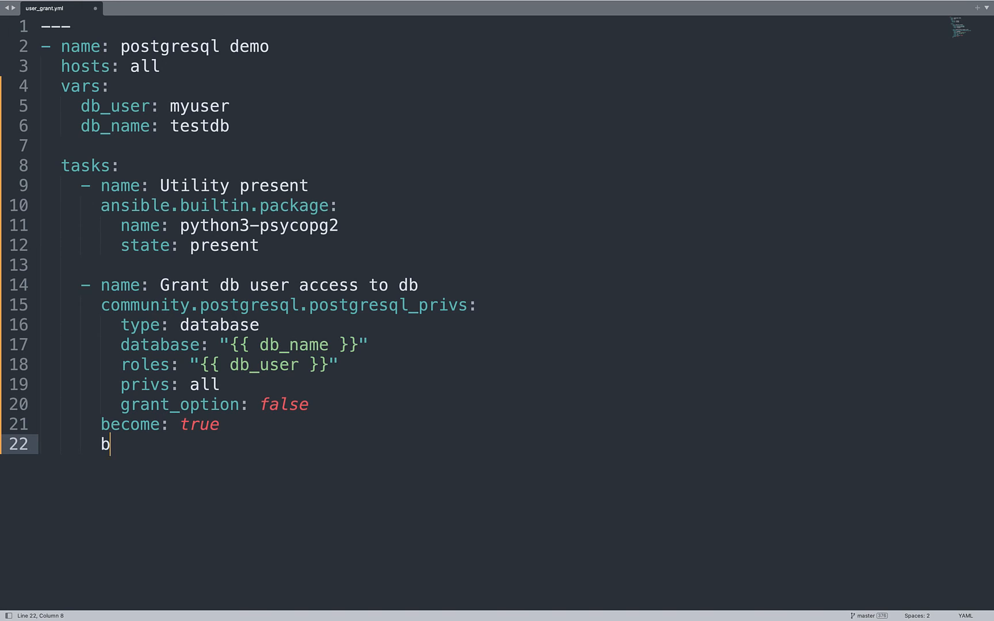
type("ecome_user:")
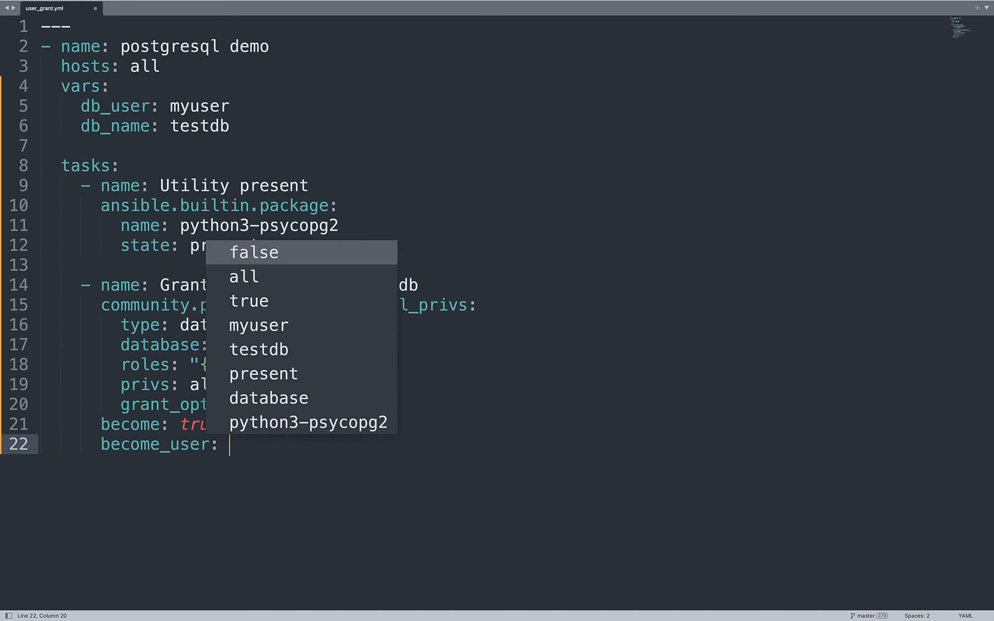
type("postgres")
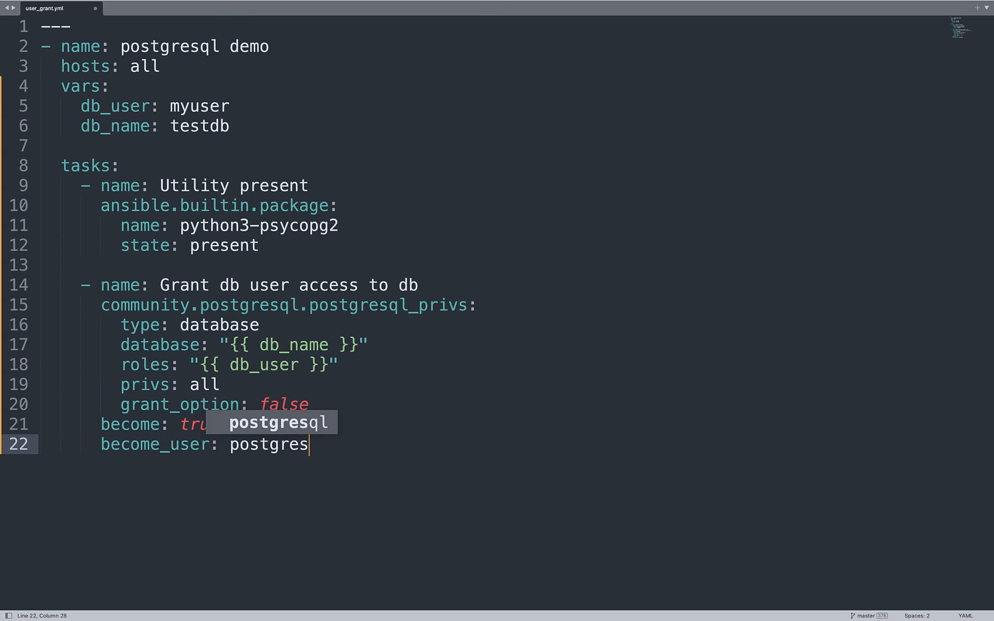
key("Escape")
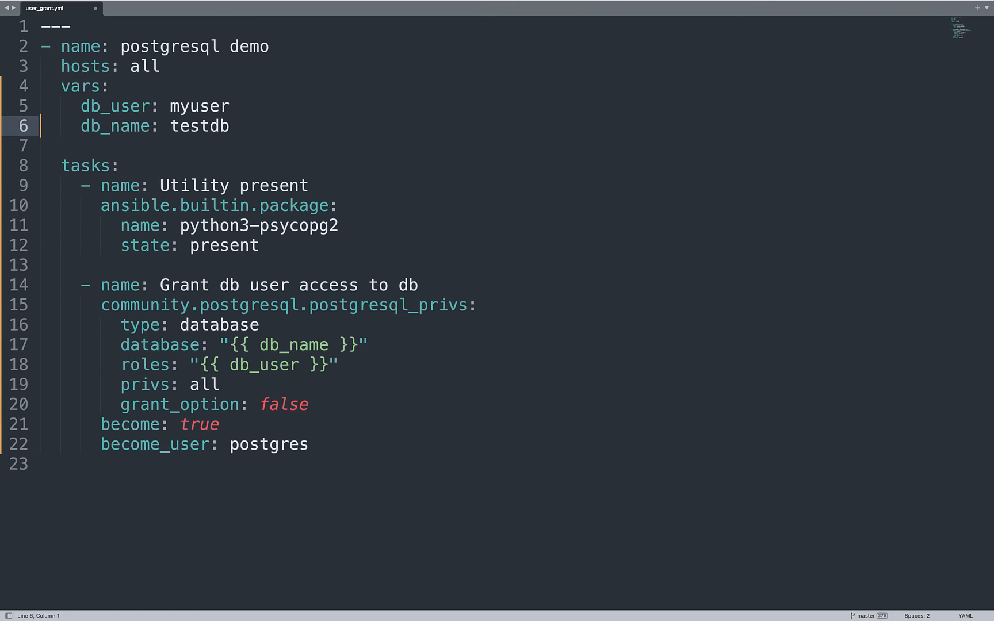
type("become: true")
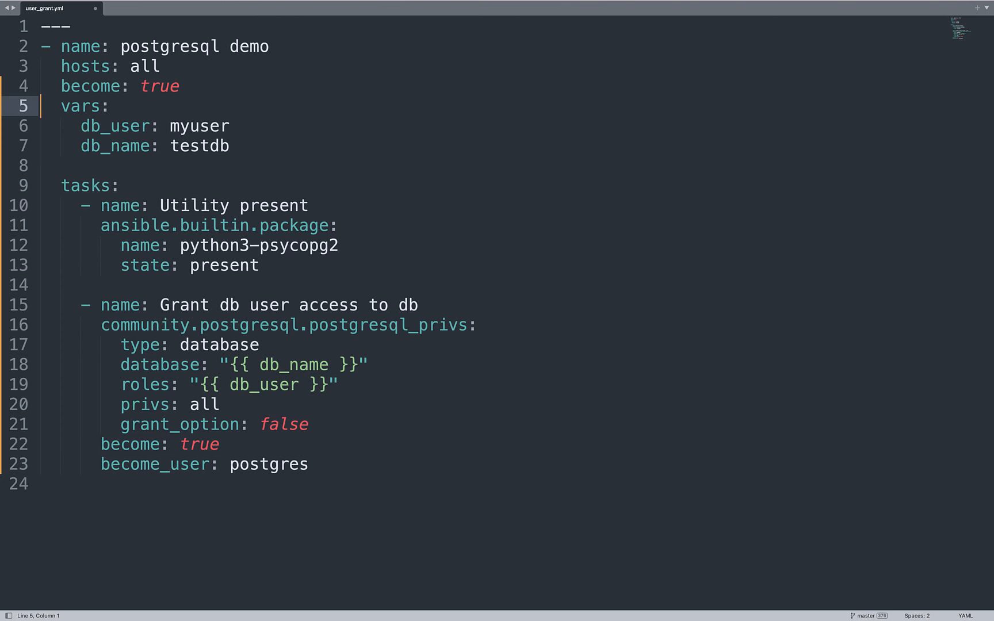
Insert become: true in the play header directly under hosts: all.
left_click(83, 185)
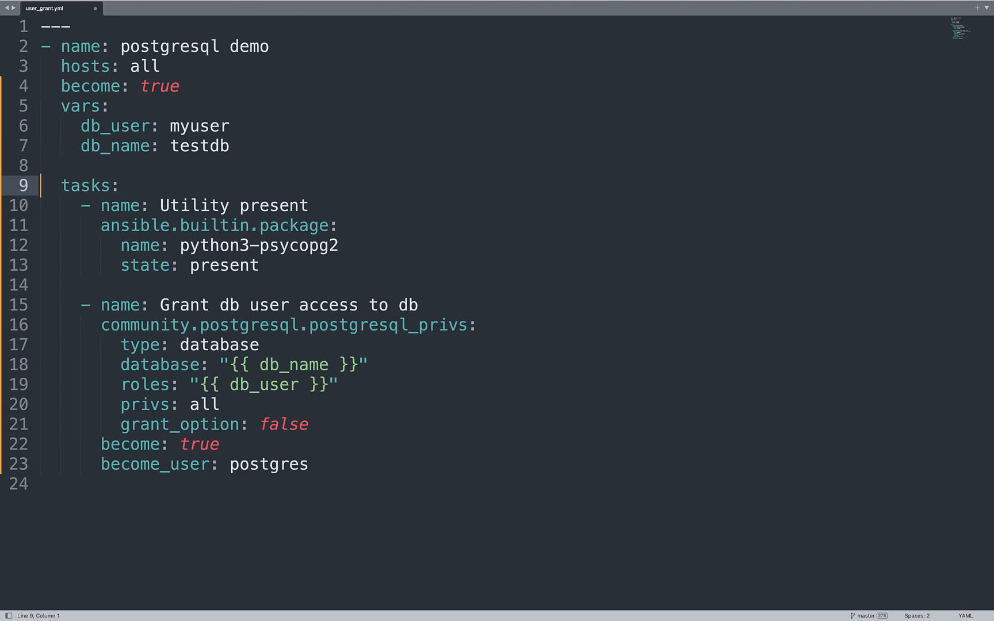
left_click(101, 226)
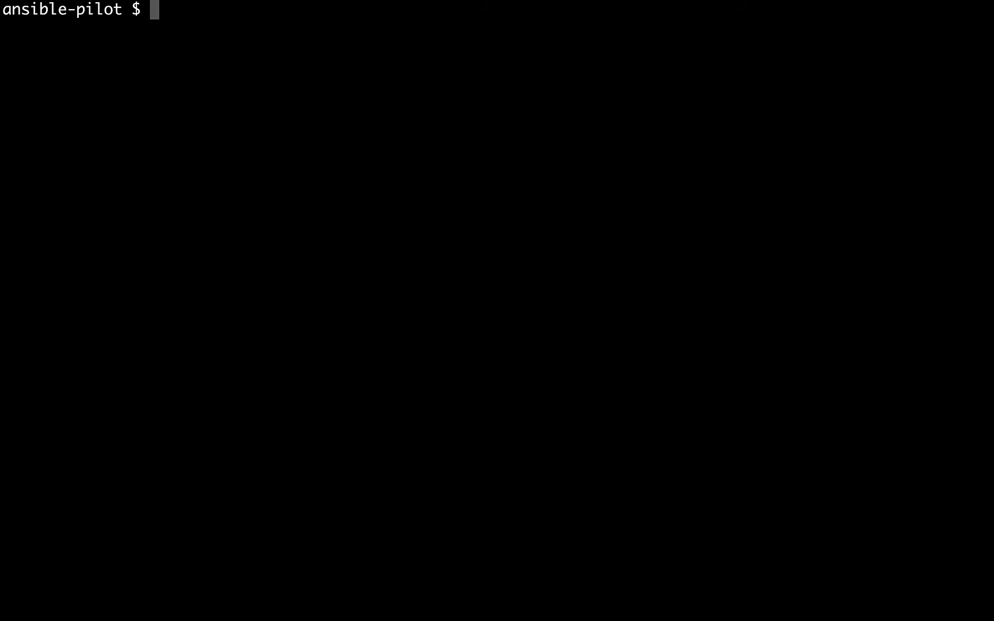
type("ssh dev")
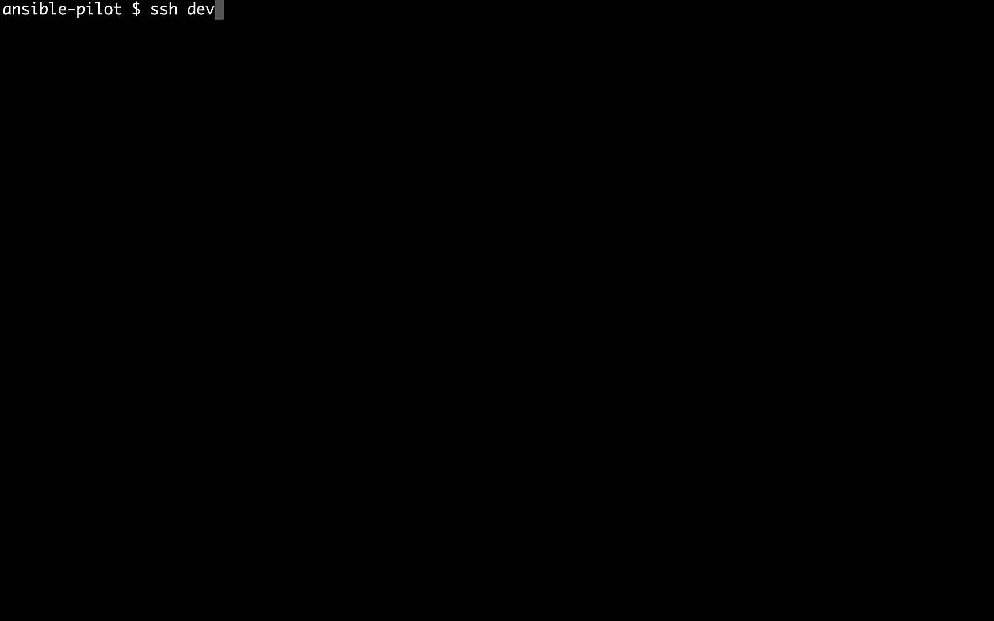
type("ops@")
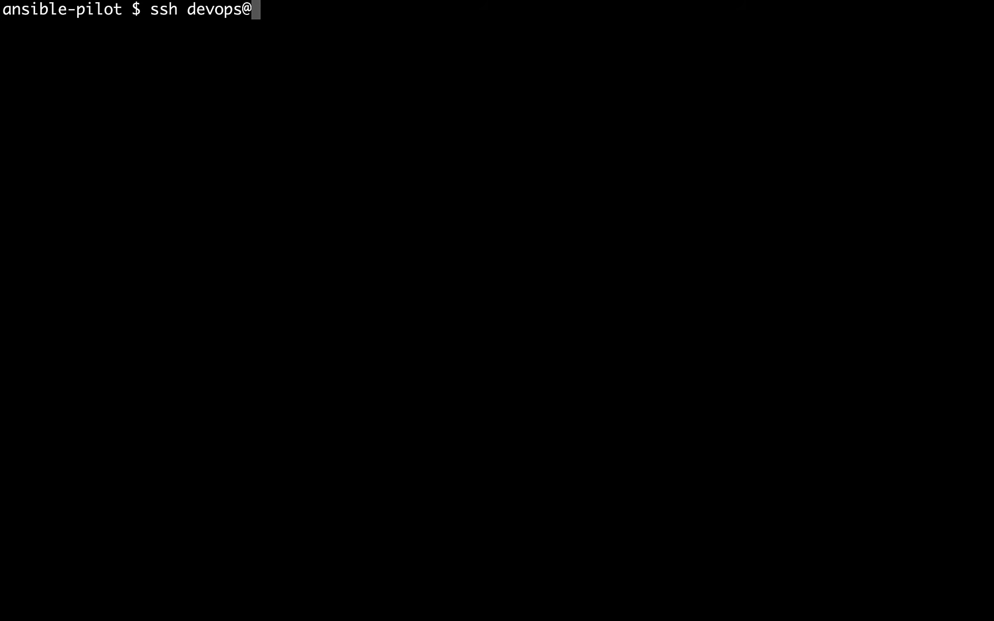
type("demo.exampl")
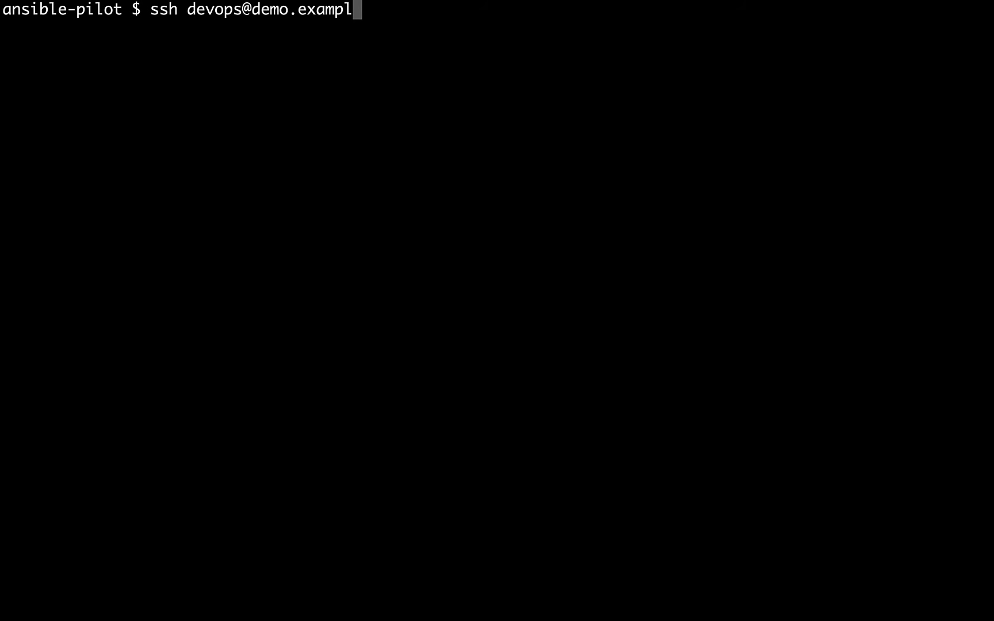
type("e.com")
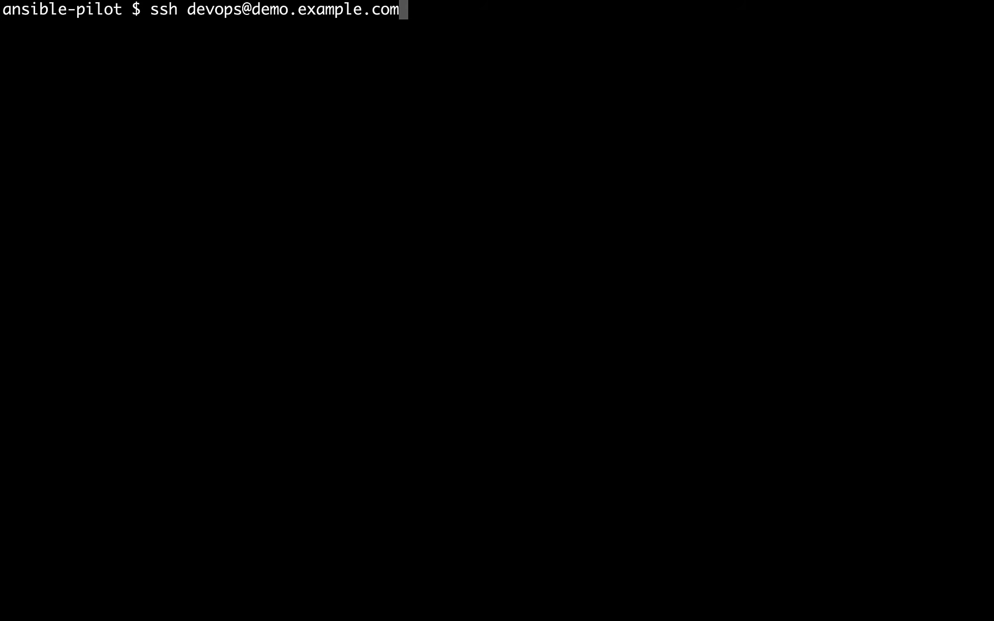
key("Return")
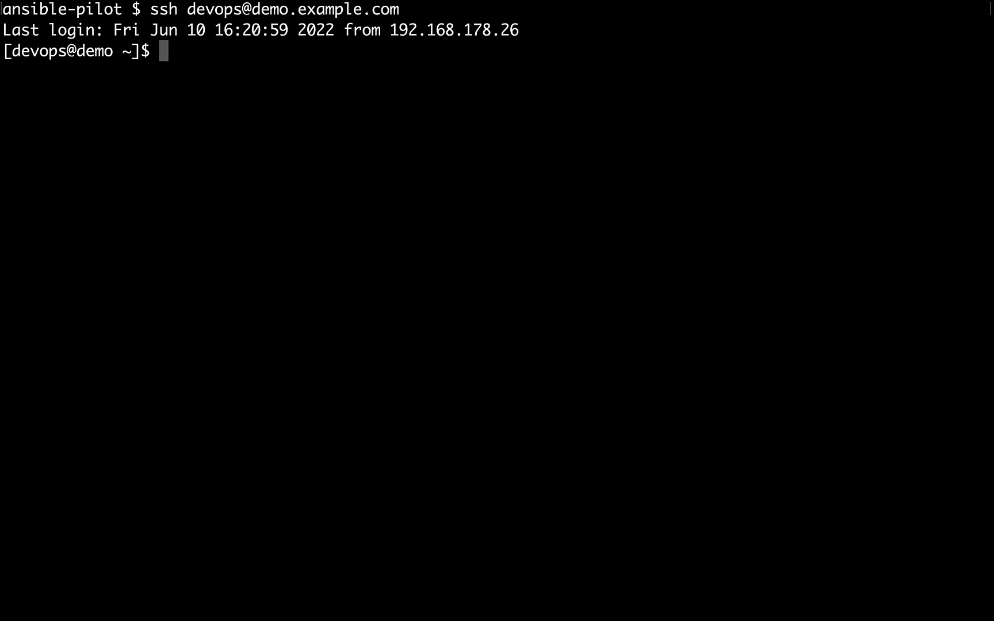
type("sudo su")
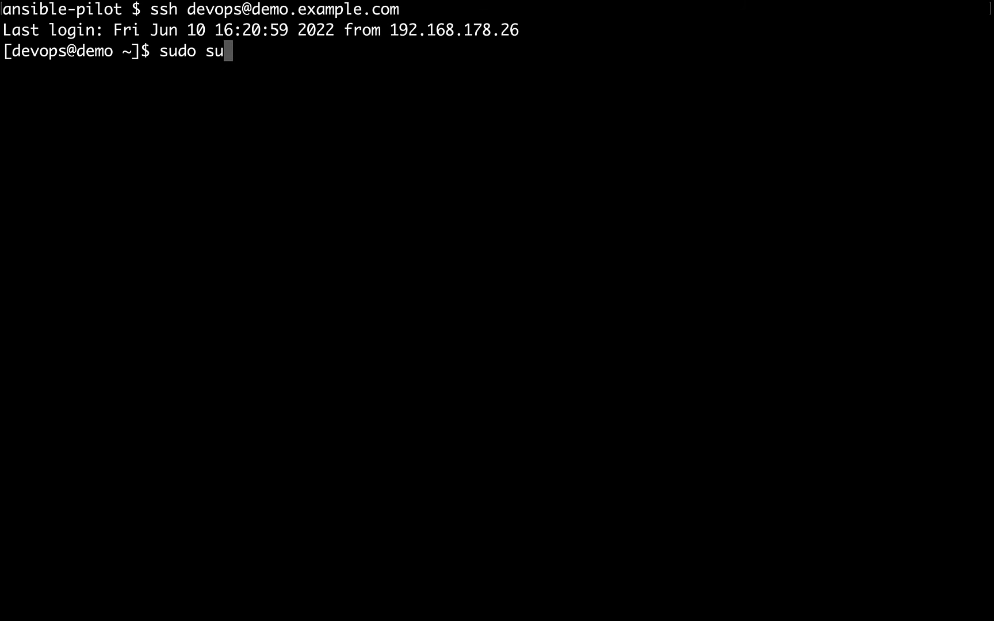
key("Return")
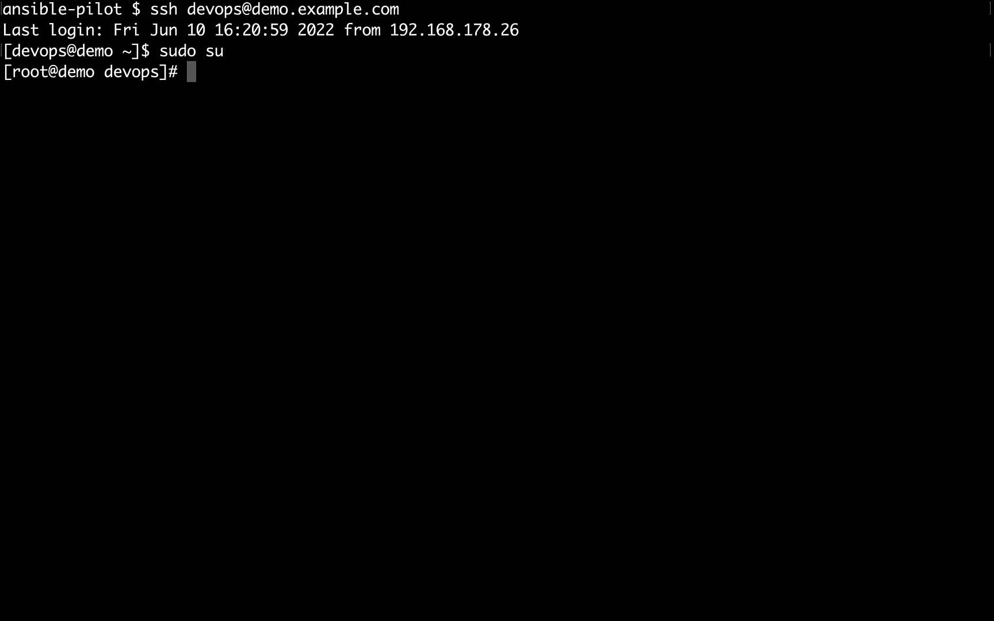
type("su -")
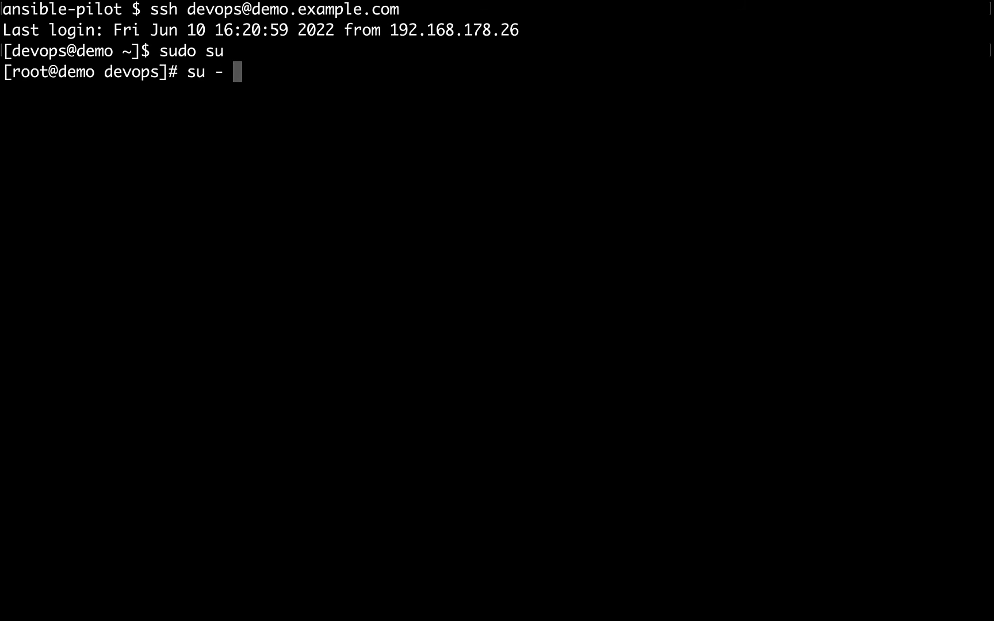
type("postgre")
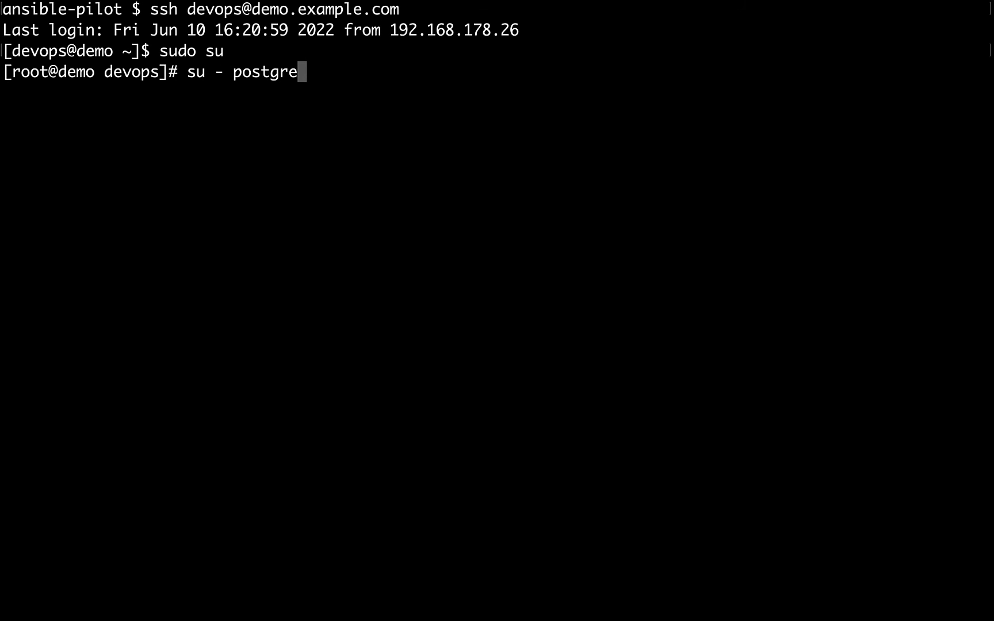
type("s")
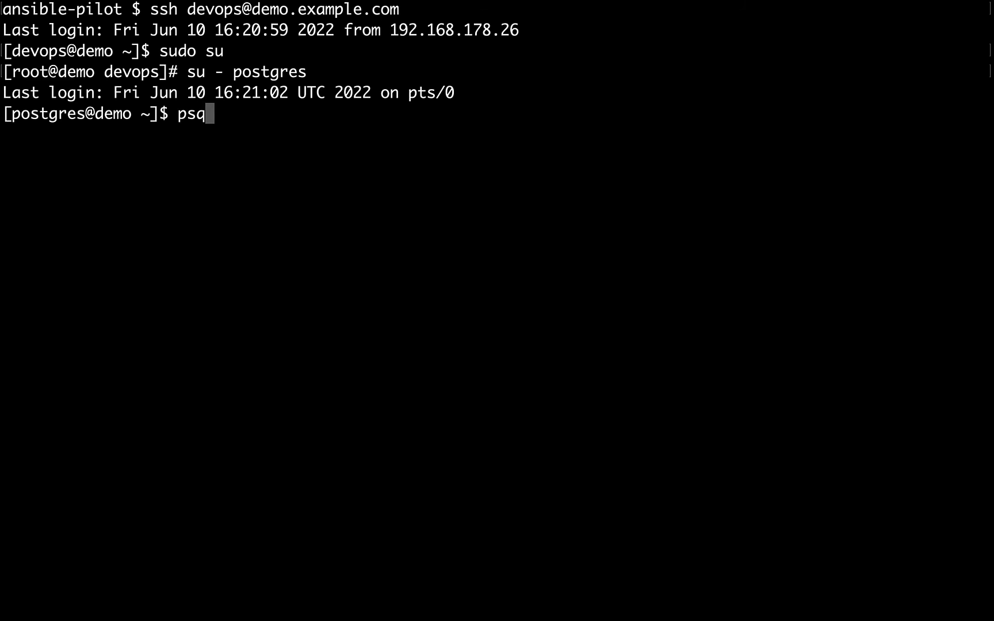
key("Return")
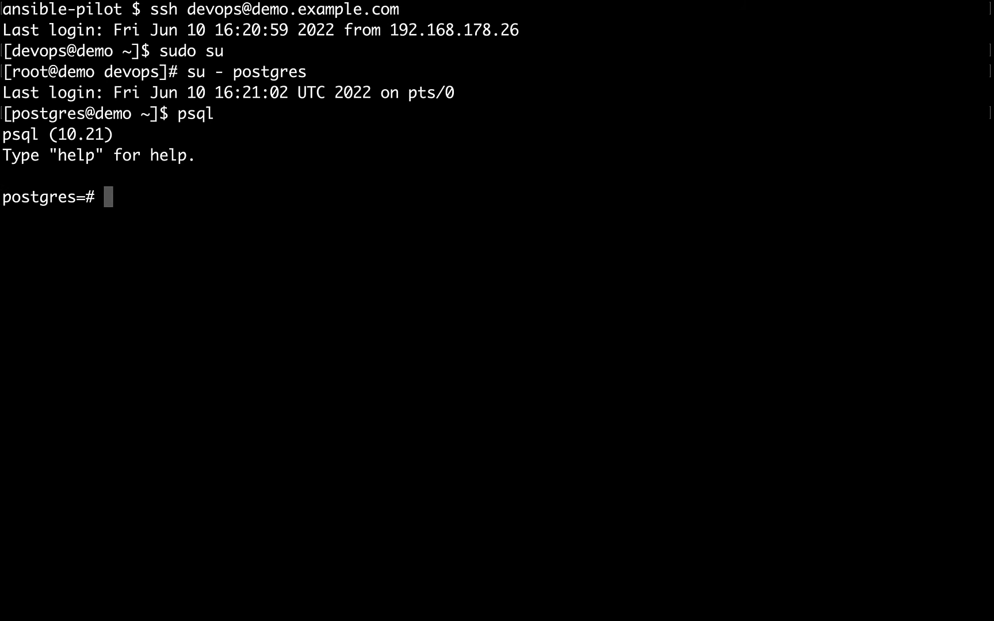
List databases with \l showing testdb's empty privileges, then quit psql.
type("\\l")
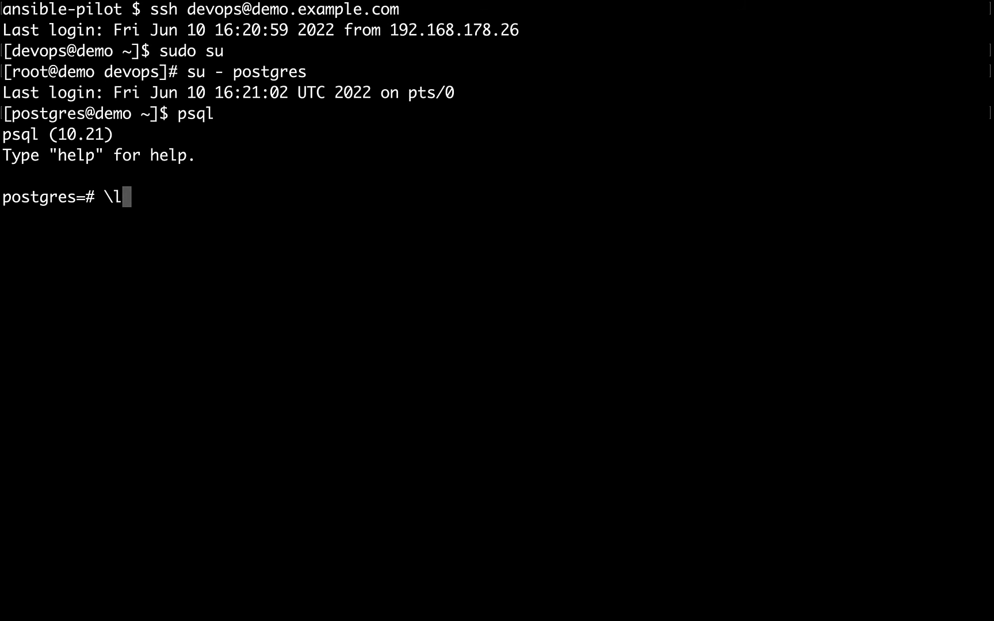
key("Return")
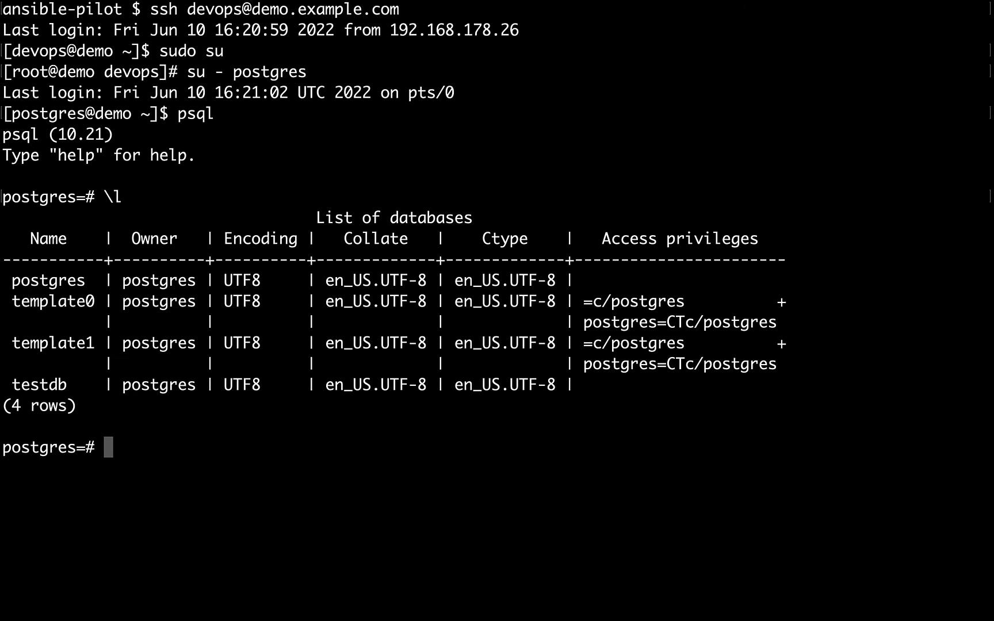
type("\\")
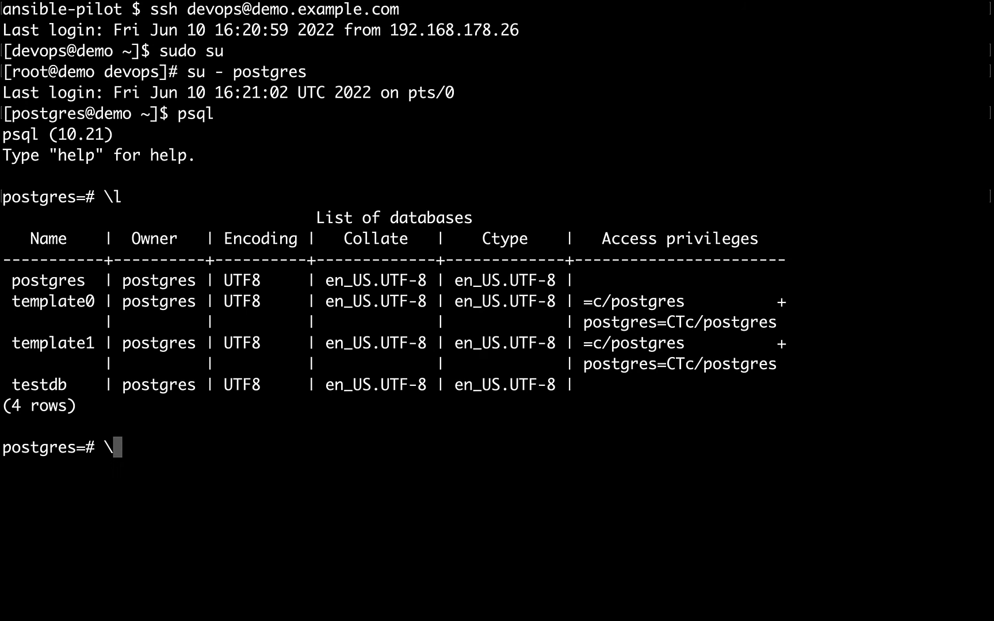
type("q")
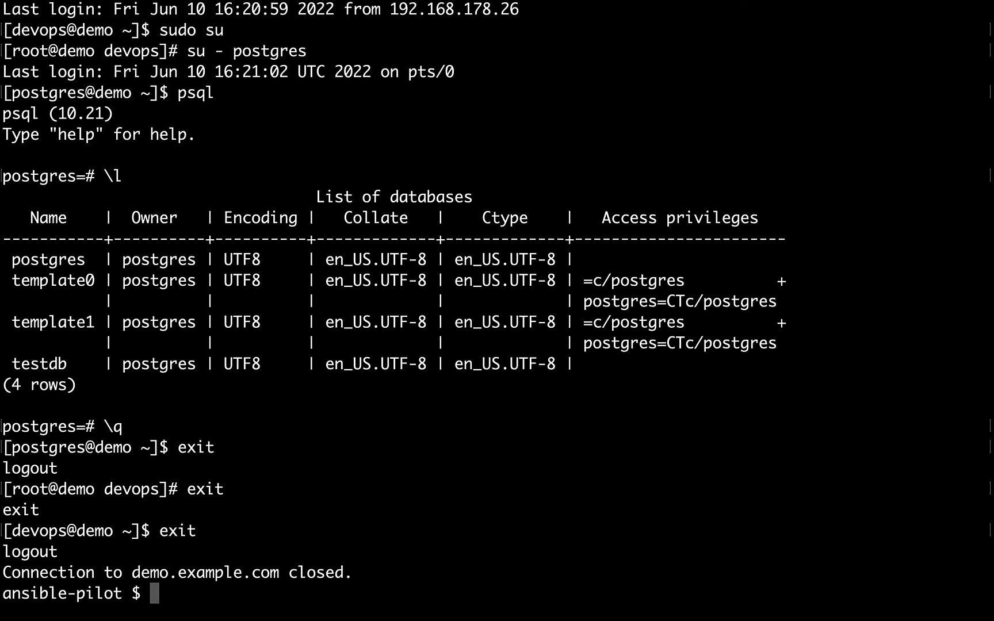
Run ansible-playbook -i virtualmachines/demo/inventory postgresql/user_grant.yml and review the output.
type("ansible-playbook")
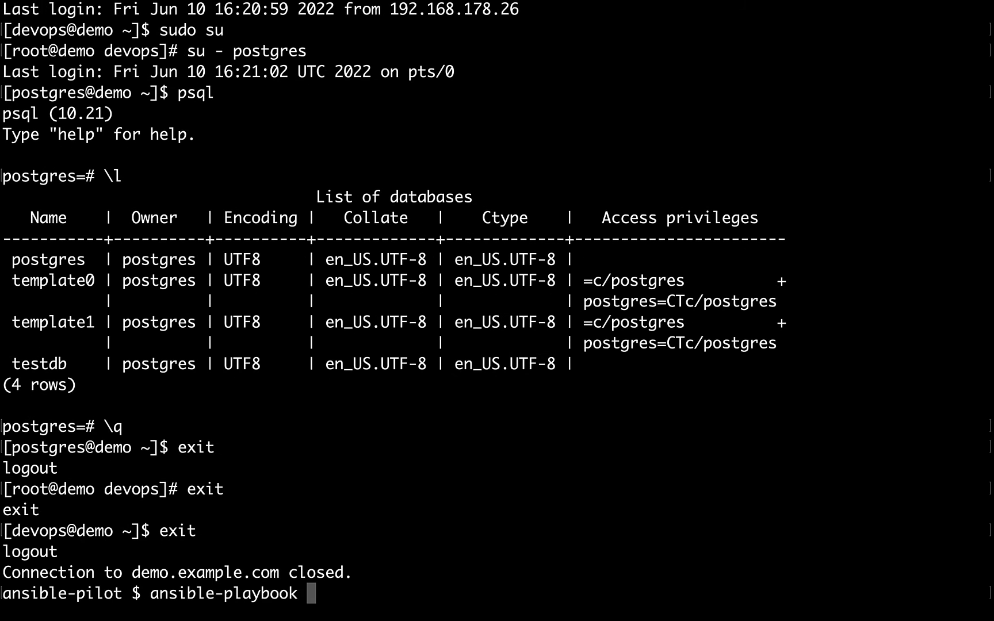
type("-i virtualmachines/")
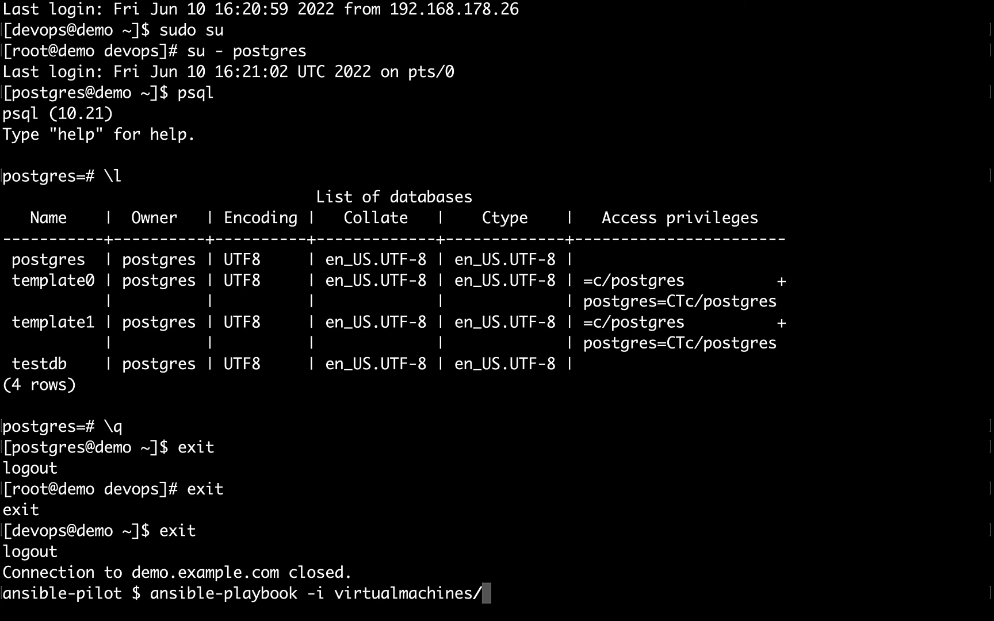
type("demo/")
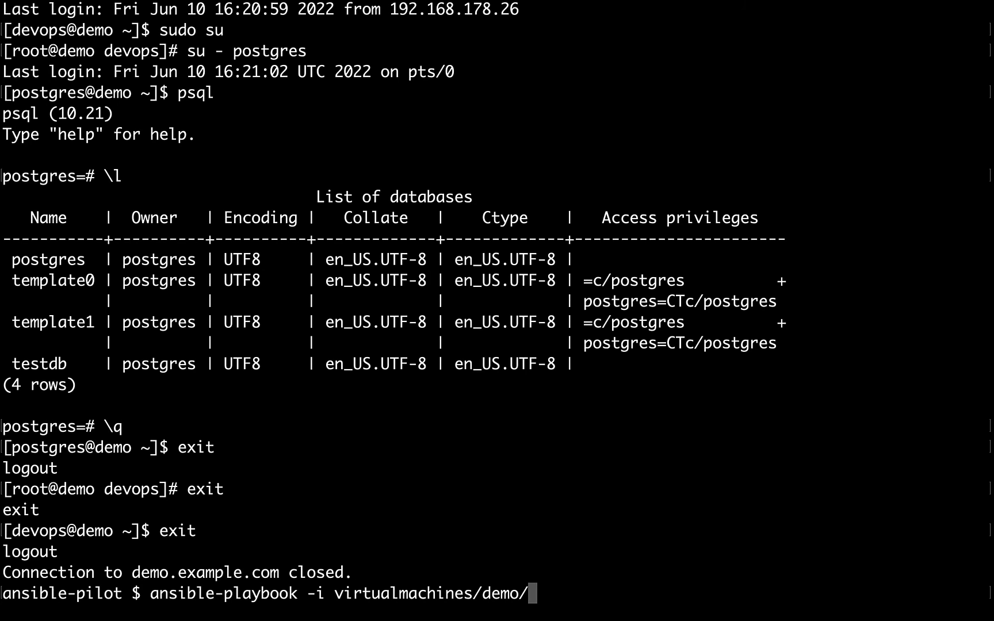
type("inventory postgresql/")
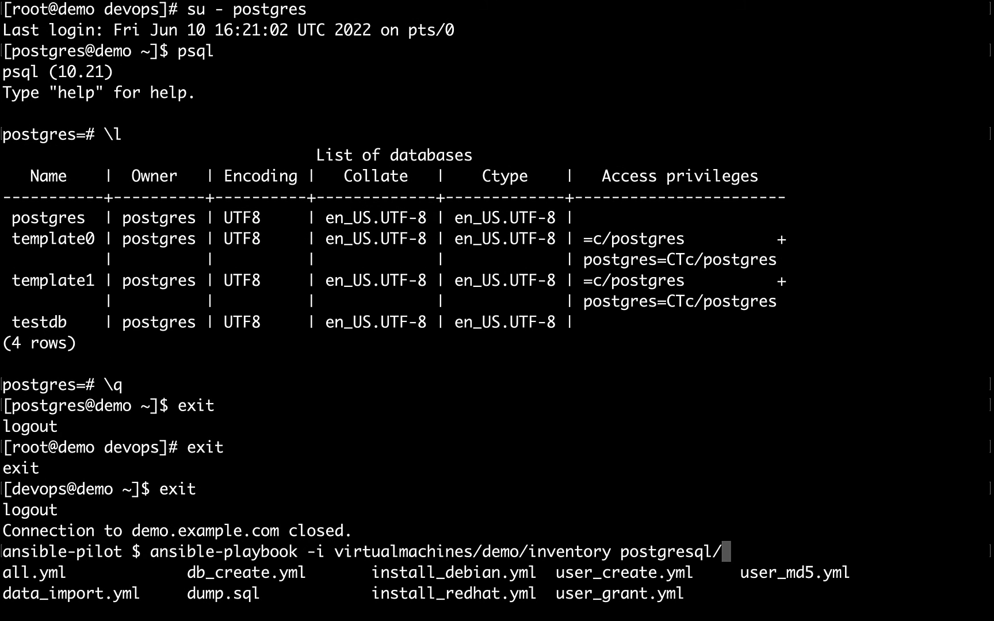
type("user_g")
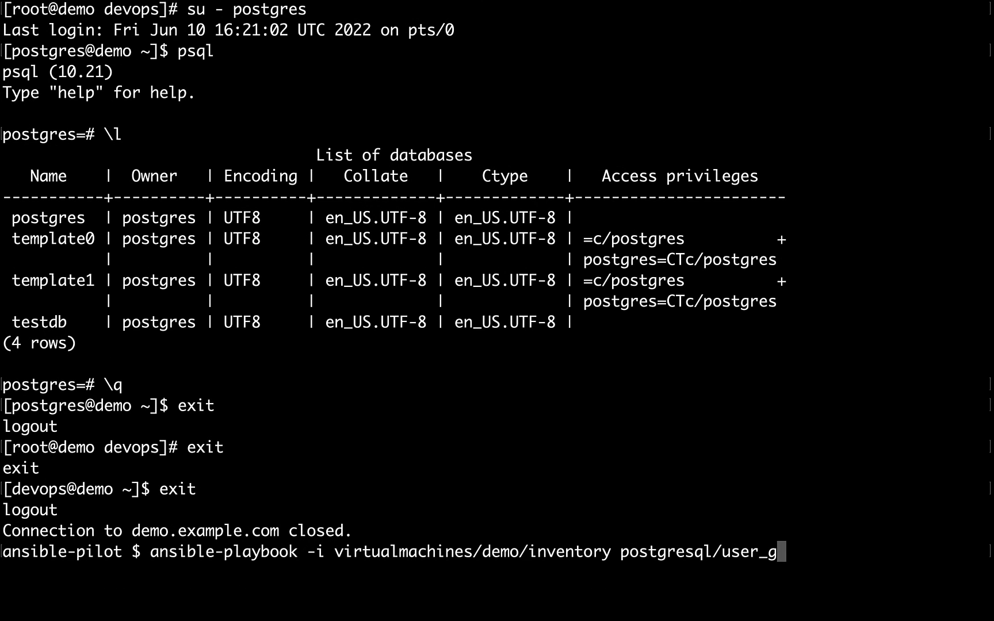
type("rant.yml")
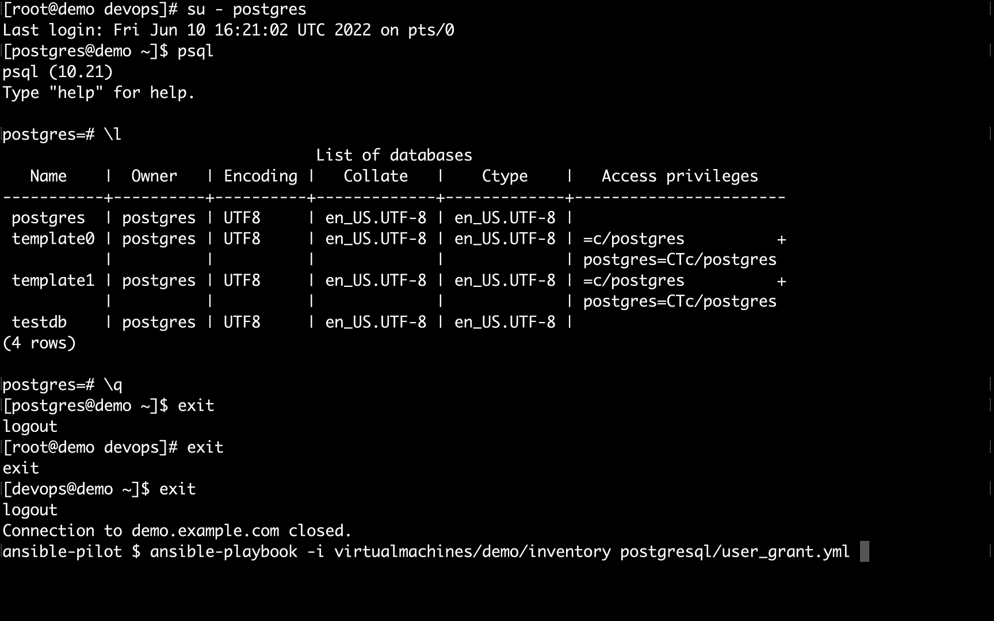
key("Return")
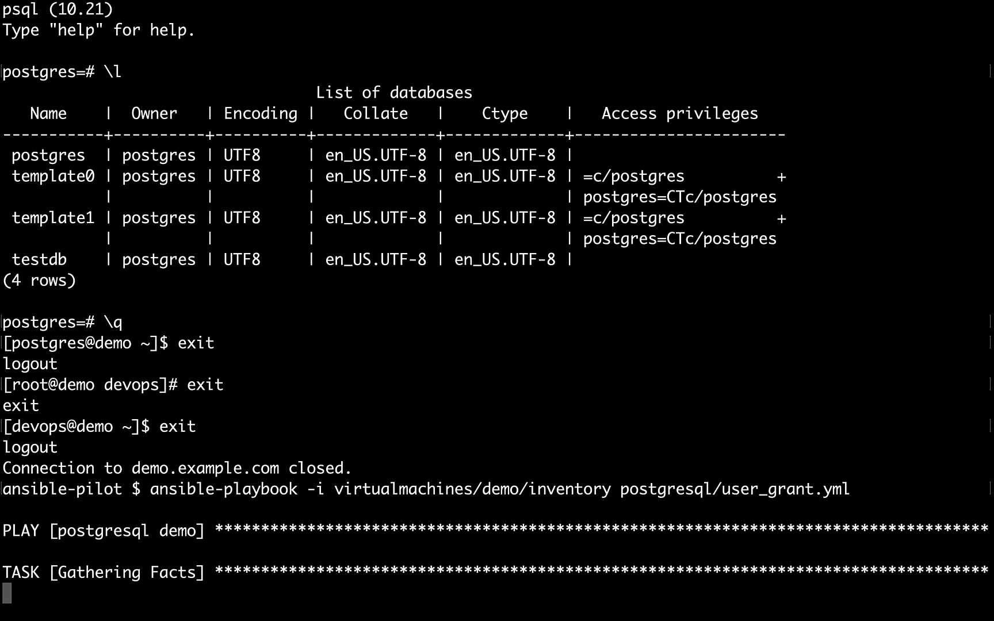
scroll("down", 3)
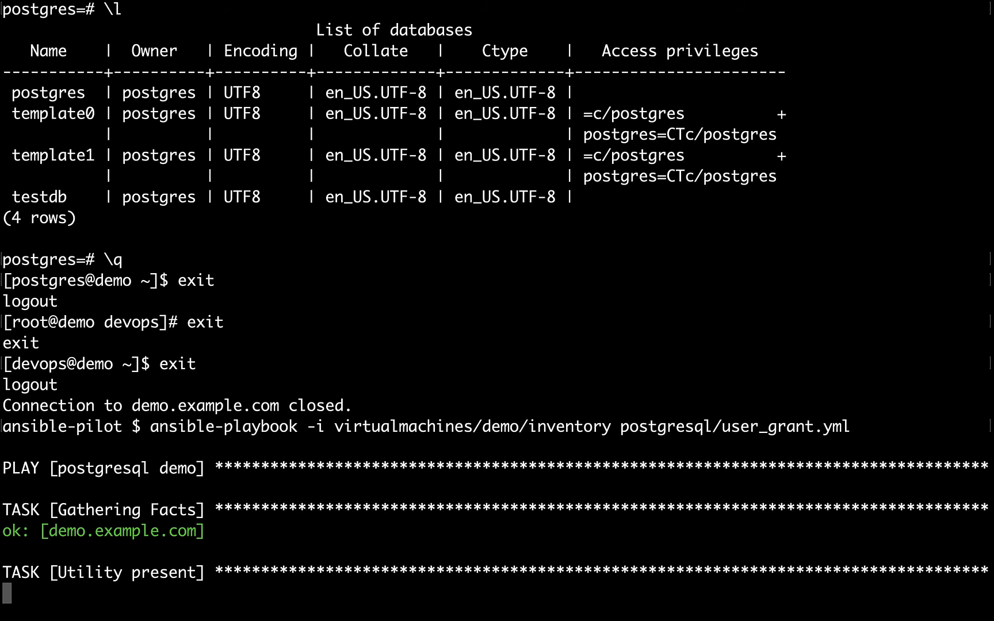
scroll("down", 3)
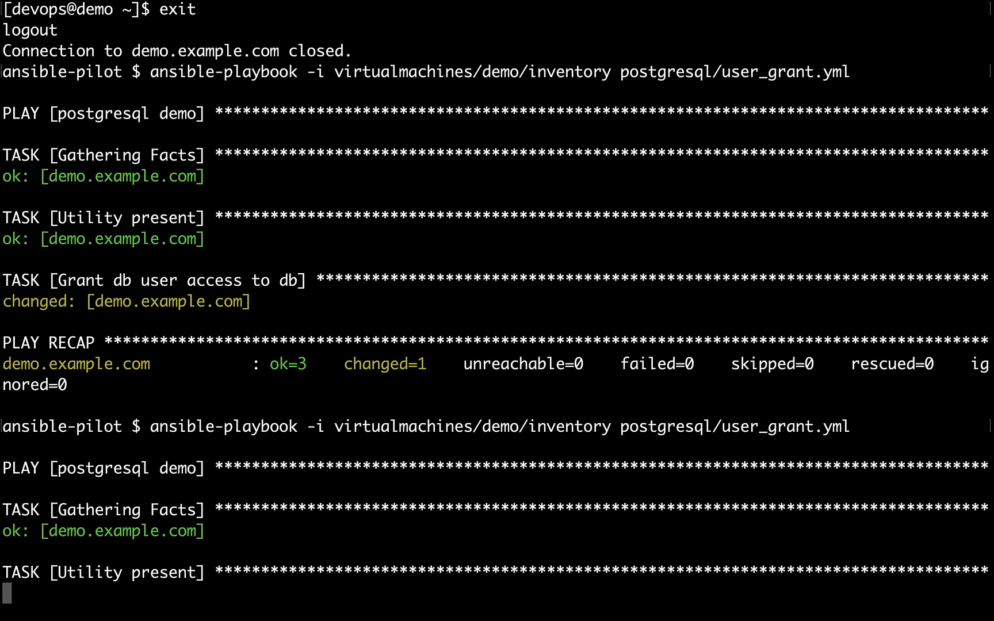
scroll("down", 3)
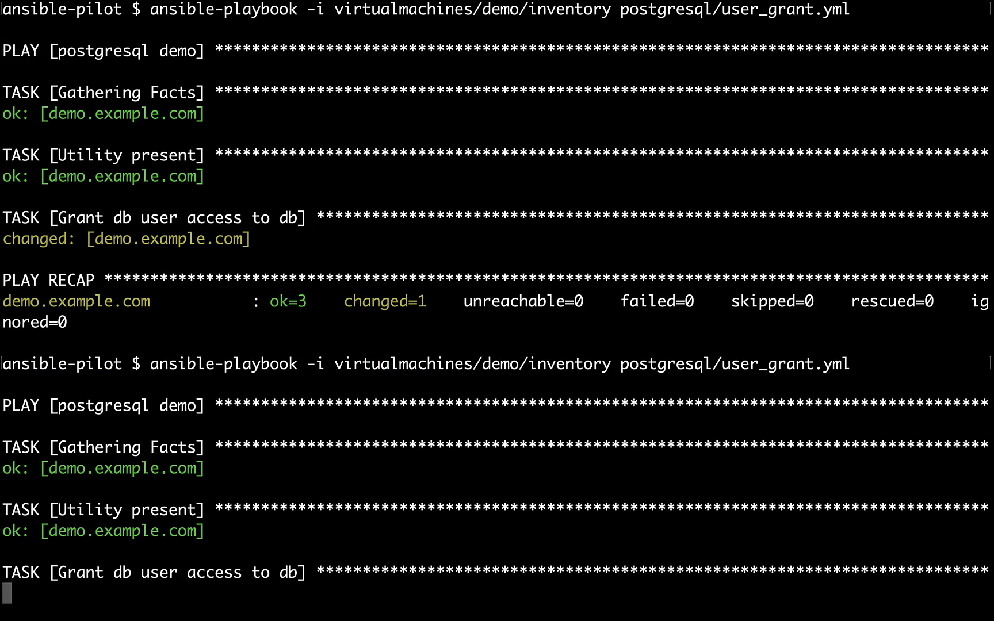
scroll("down", 3)
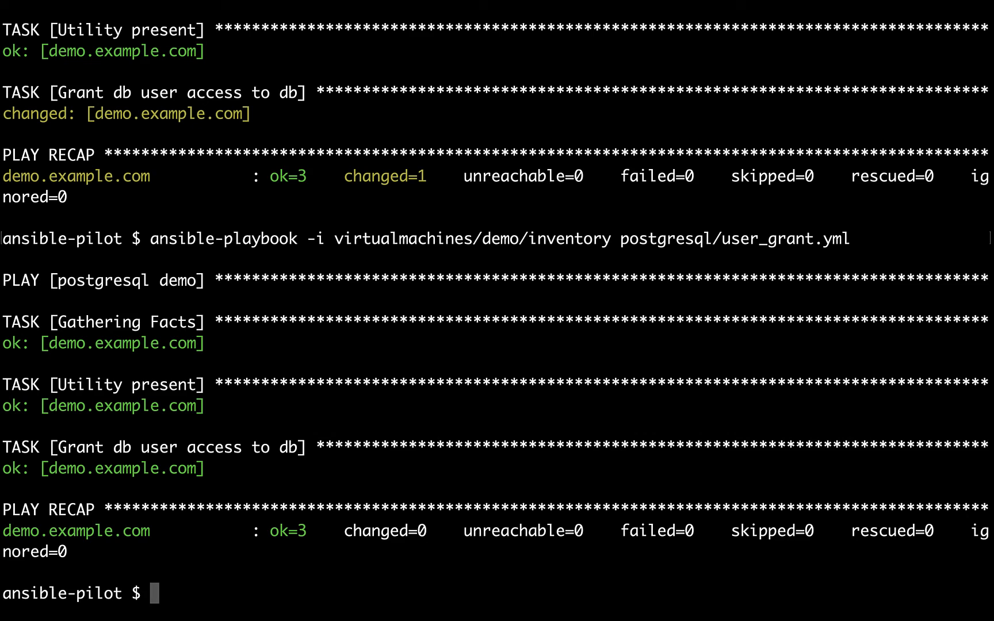
type("ssh")
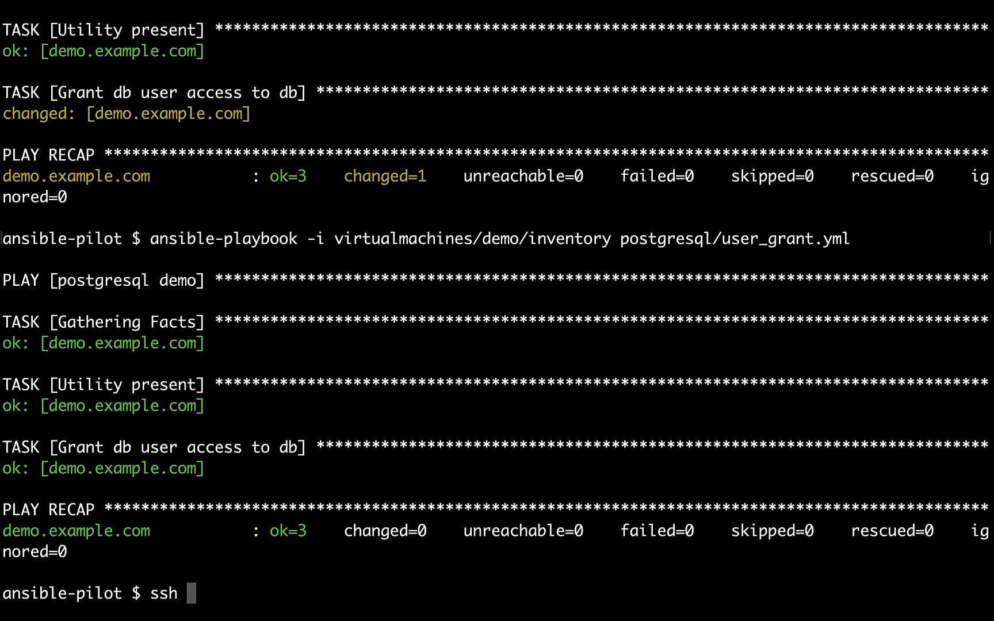
type("devops@")
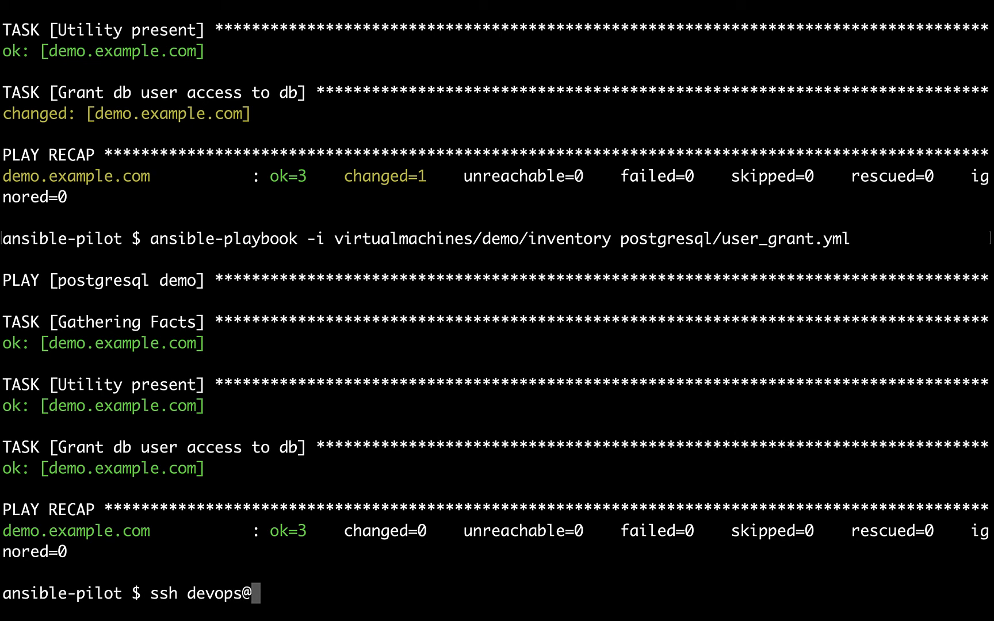
type("demo.e")
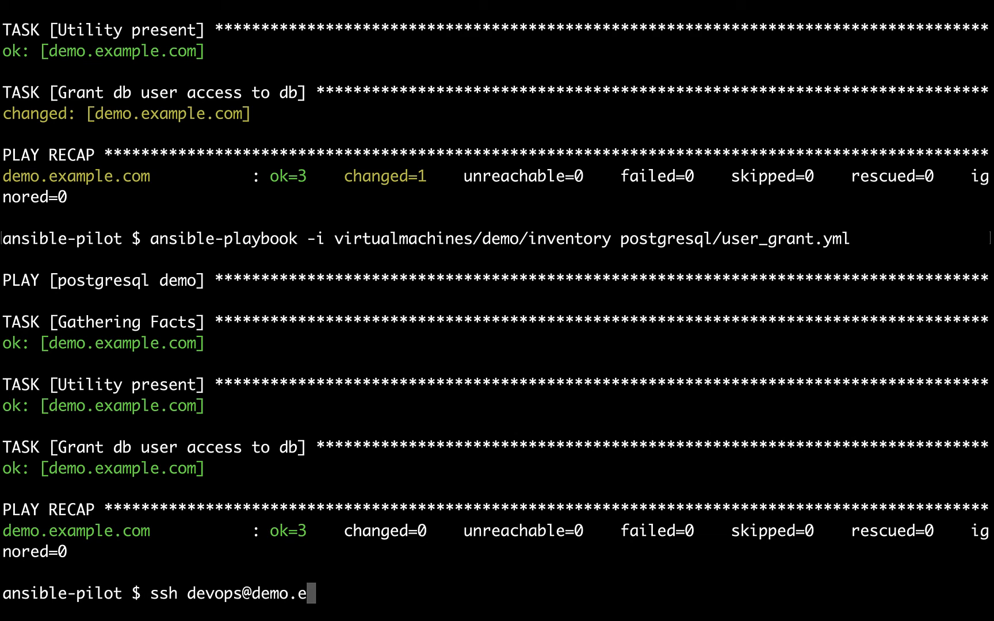
type("xample.com")
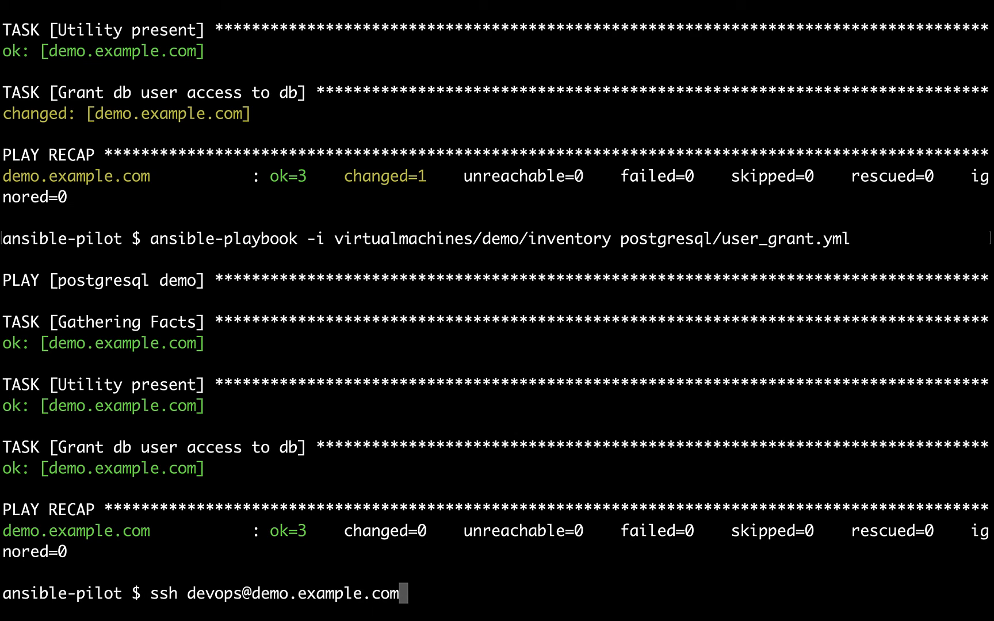
key("Return")
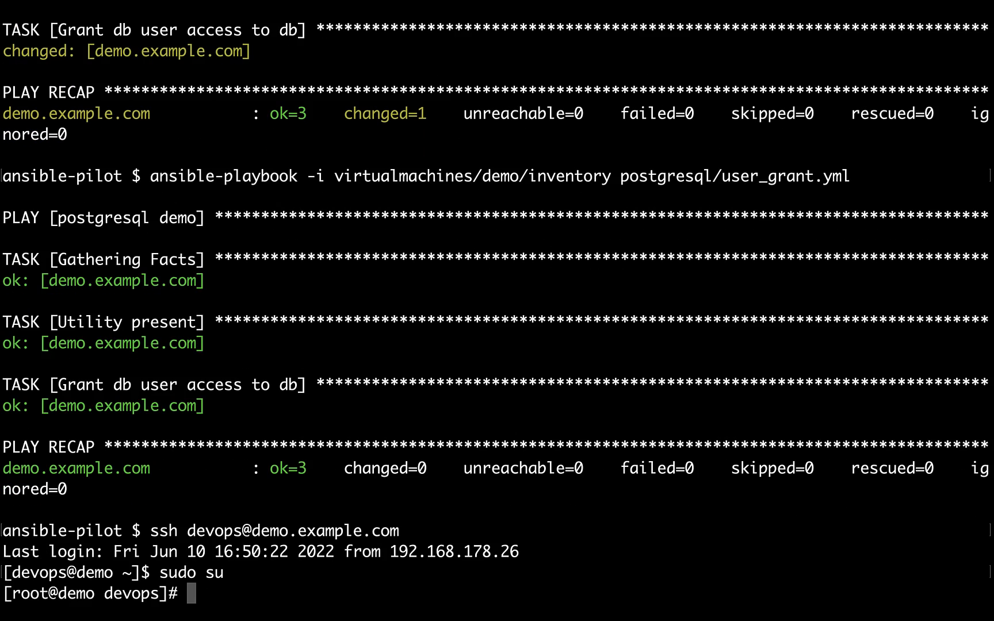
type("su -")
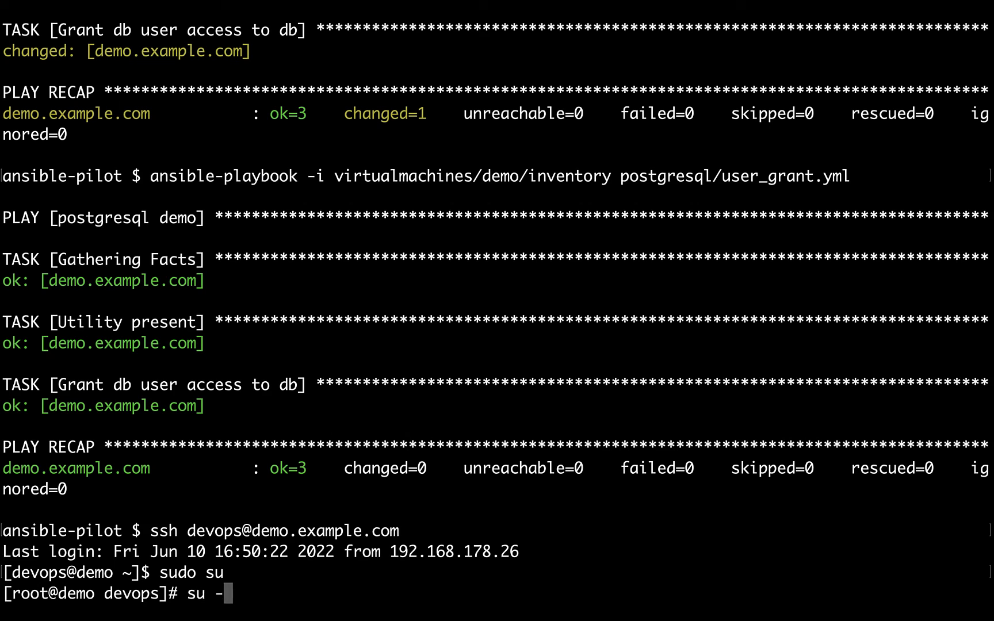
type("postgres")
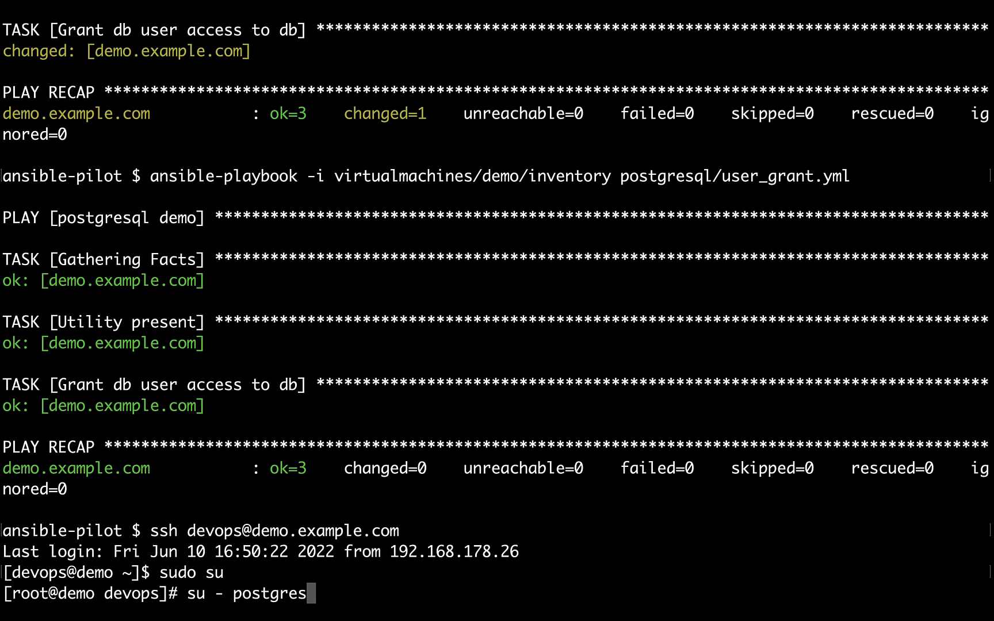
key("Return")
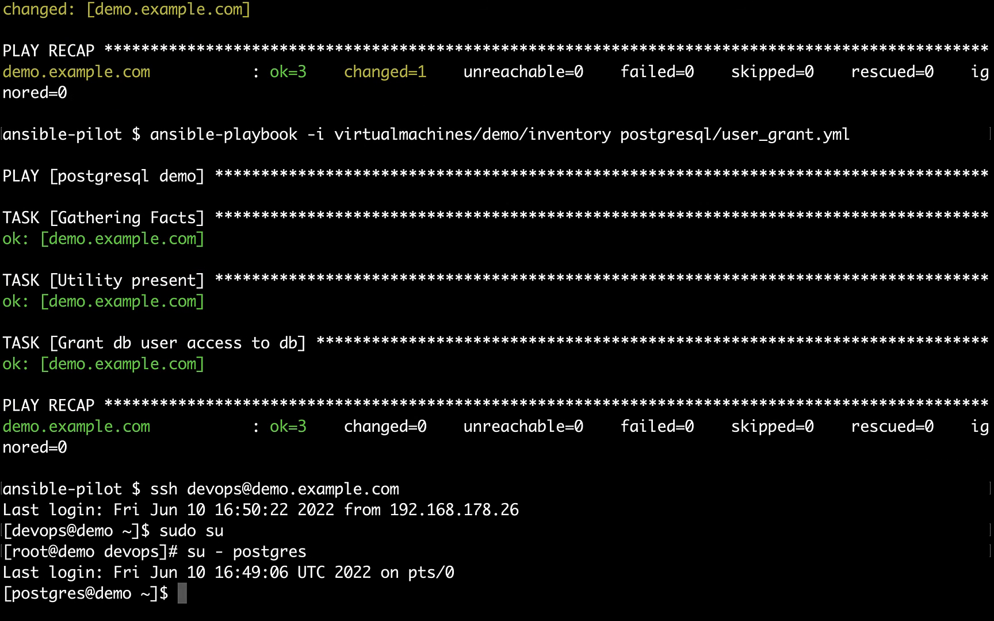
type("psql")
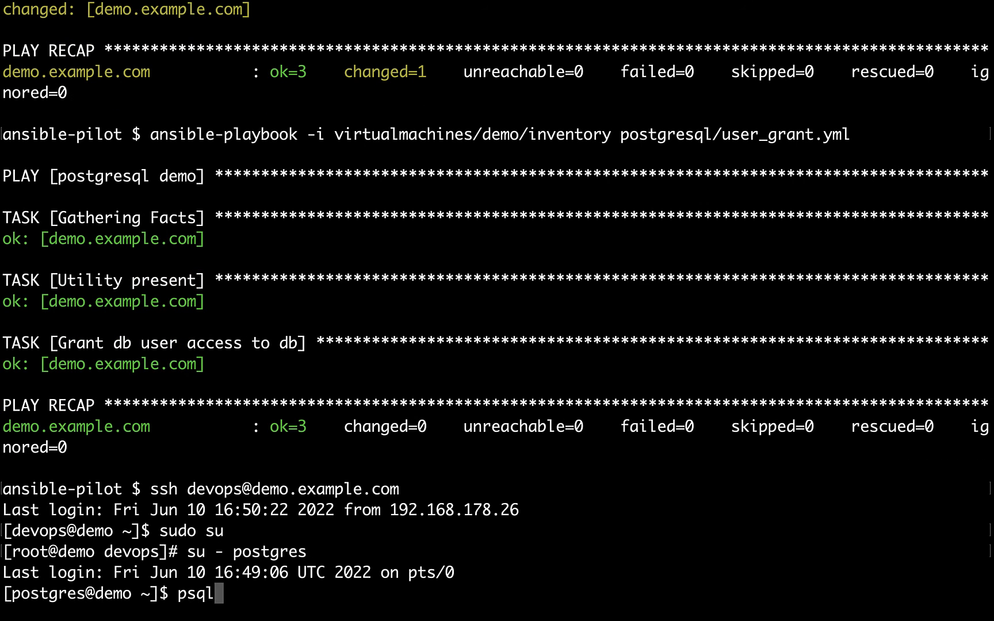
key("Return")
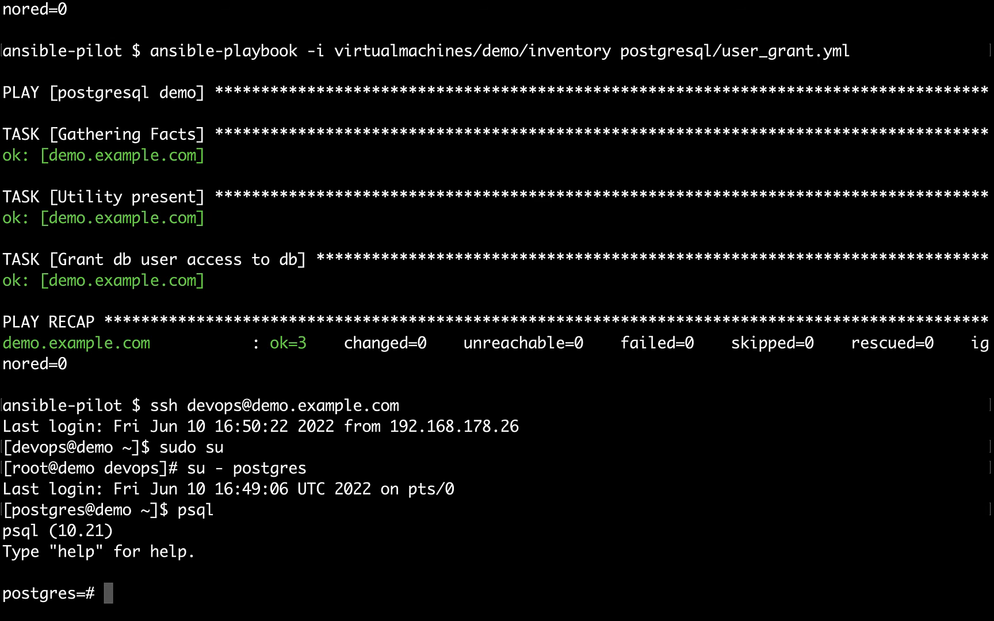
type("\\l")
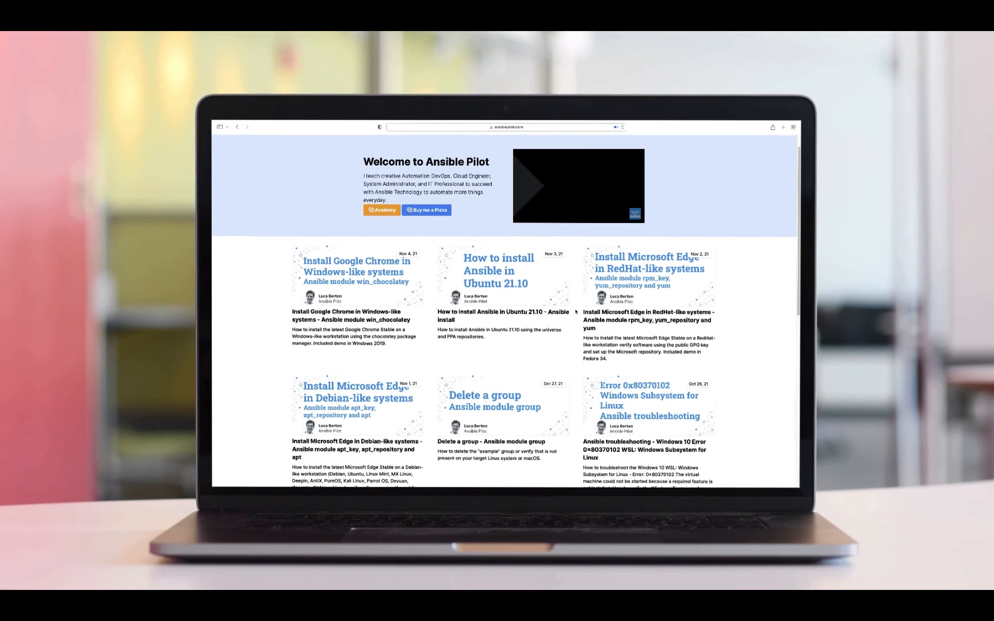
scroll("down", 3)
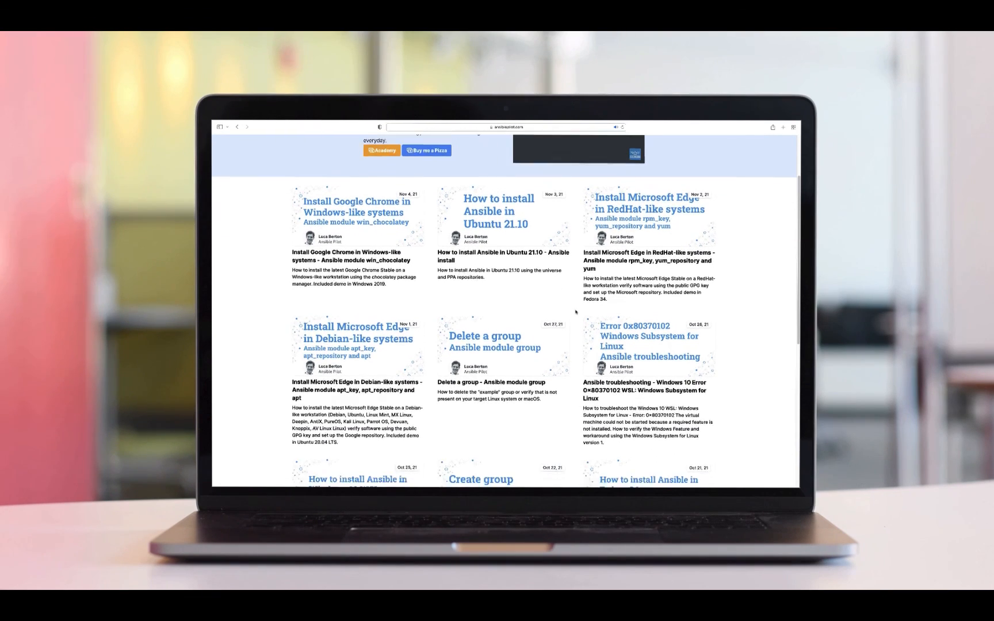
scroll("down", 3)
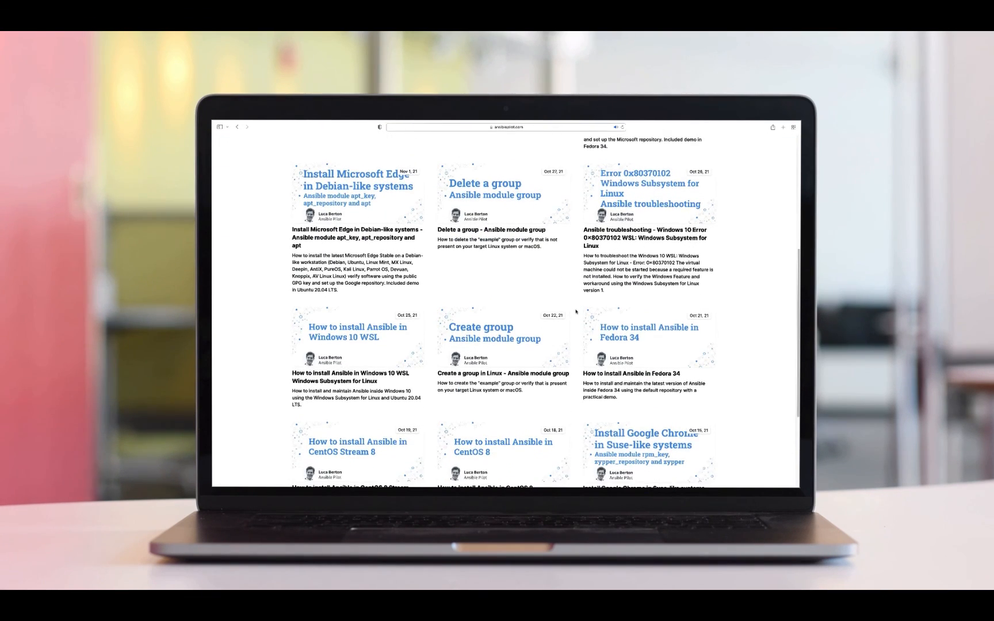
scroll("down", 3)
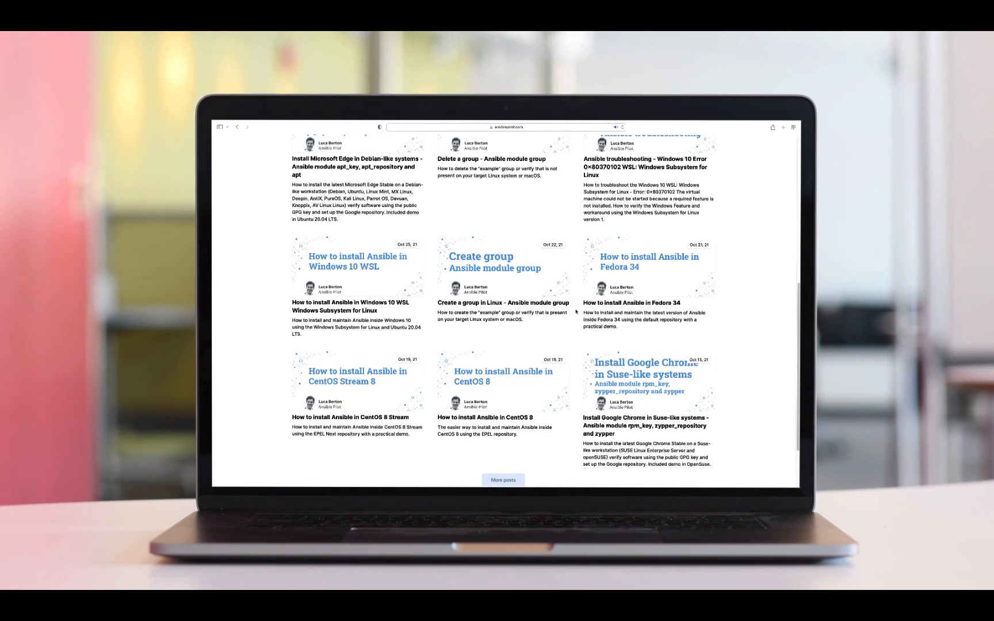
scroll("down", 3)
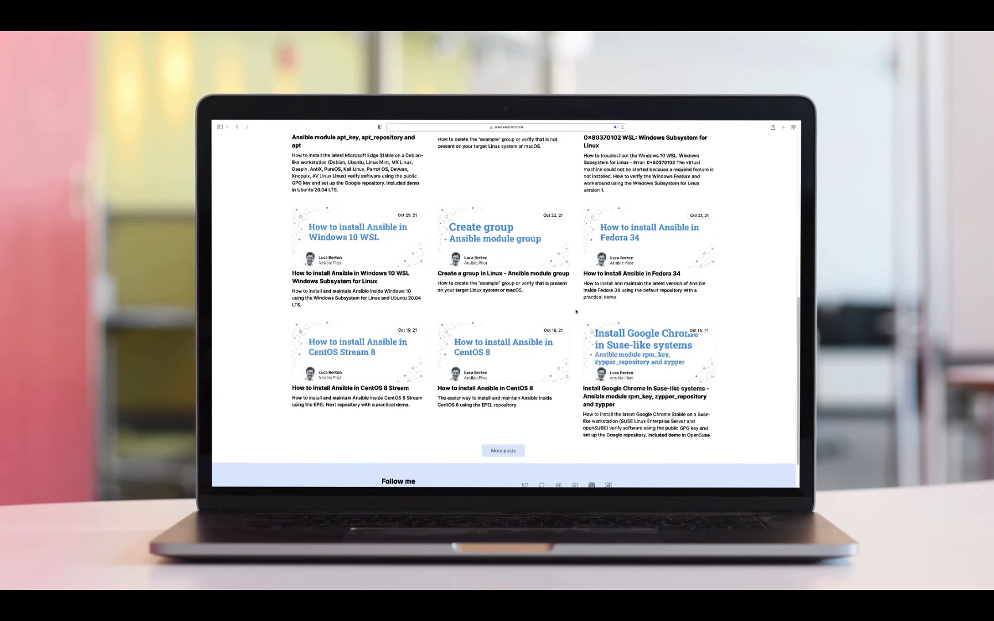